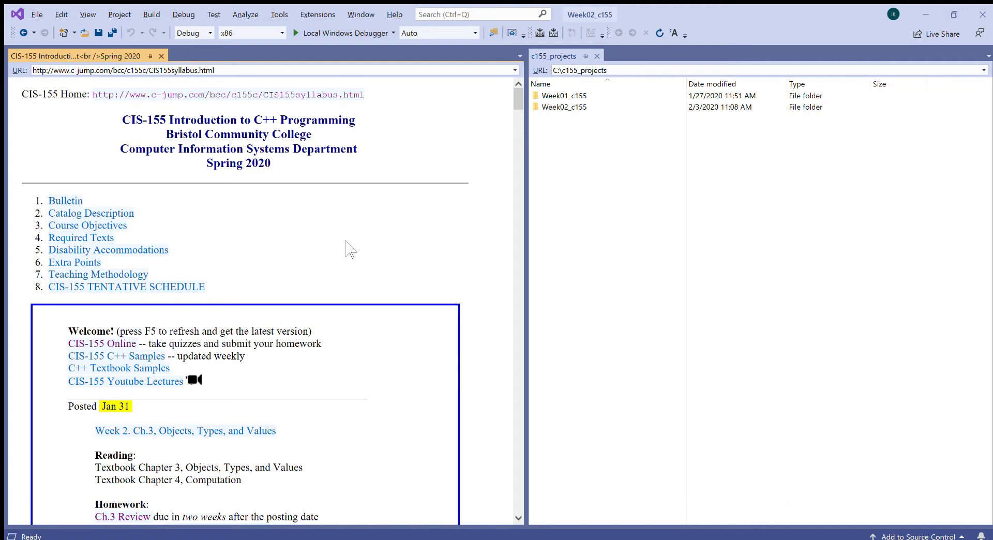
mouse_move(329, 262)
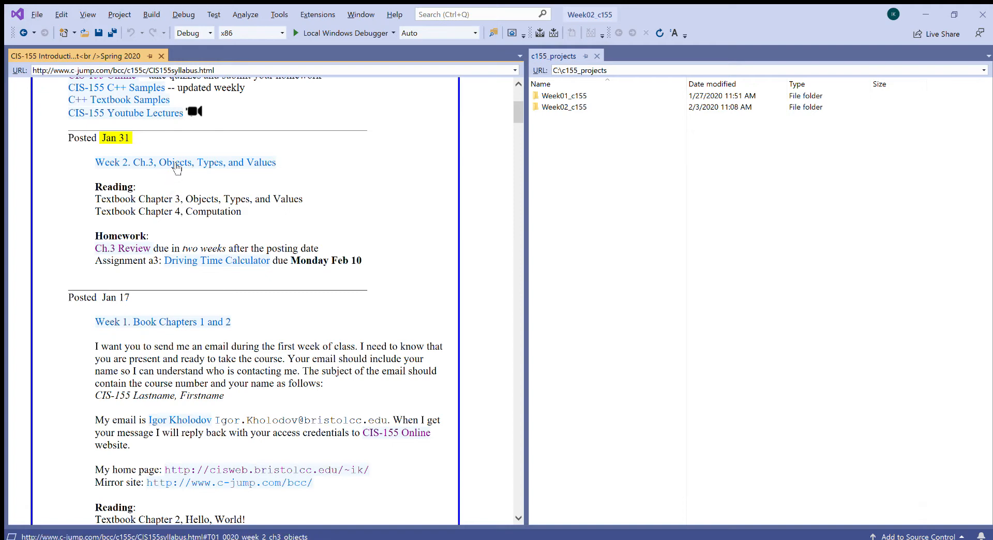
Jump to the Week 2 Ch.3 Objects, Types, and Values section and scroll its lecture materials.
click(185, 163)
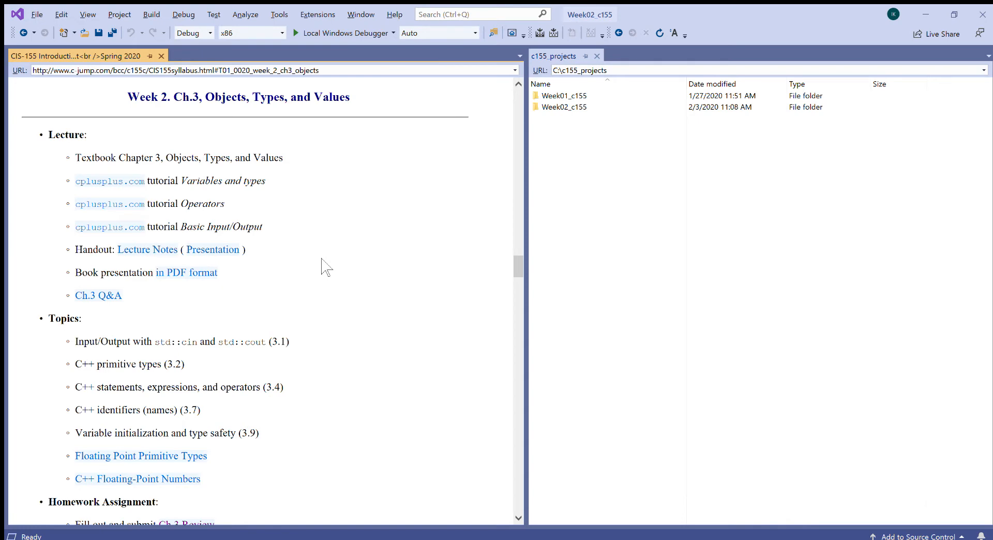
mouse_move(346, 265)
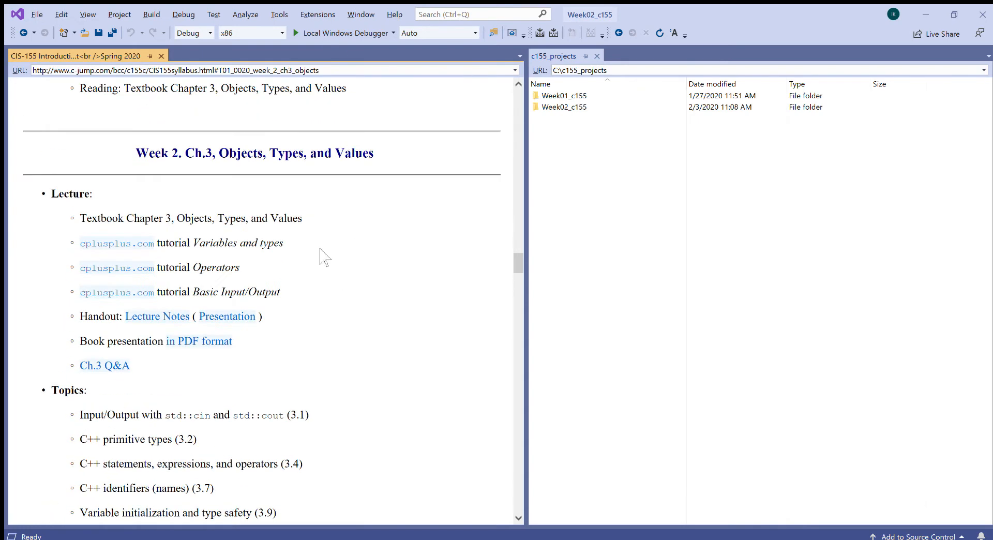
scroll(down, 3)
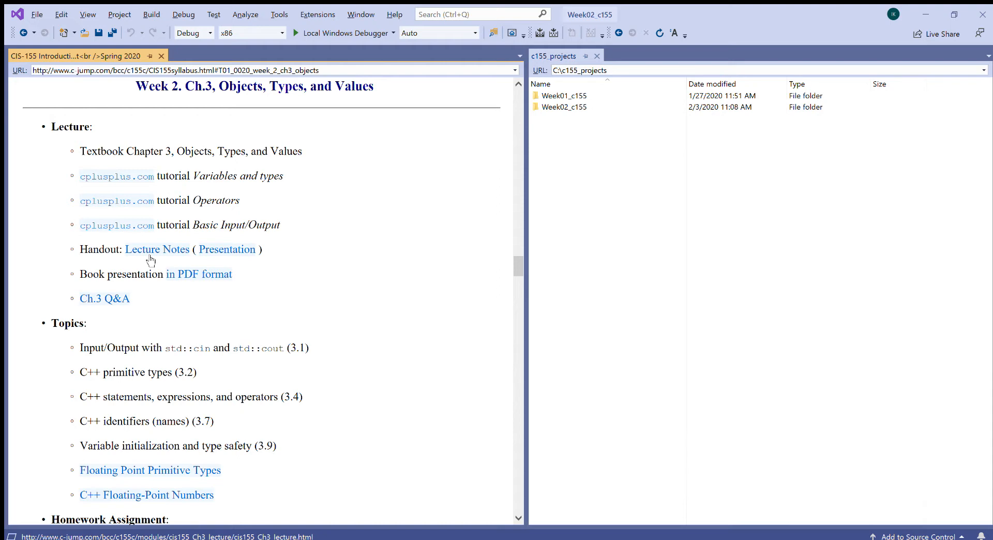
mouse_move(104, 131)
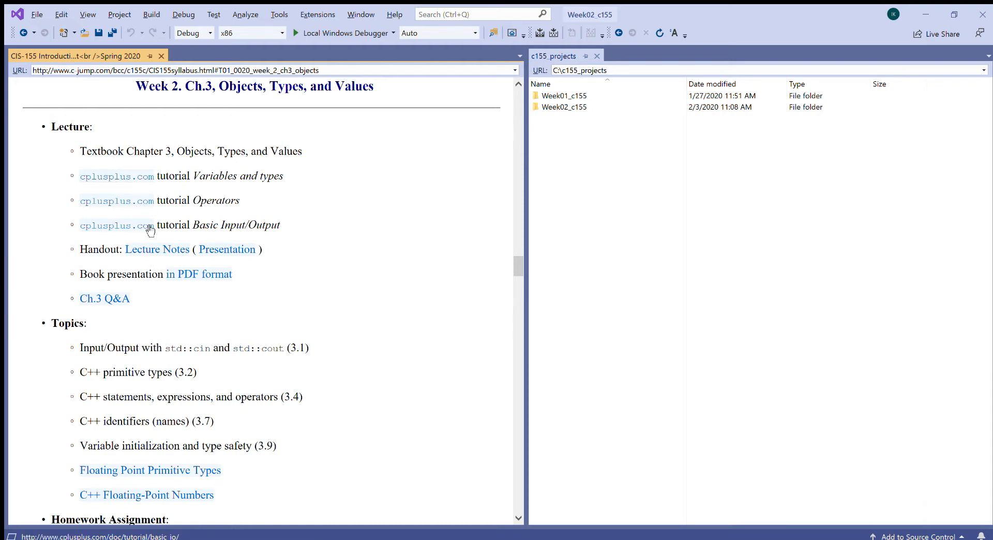
mouse_move(202, 225)
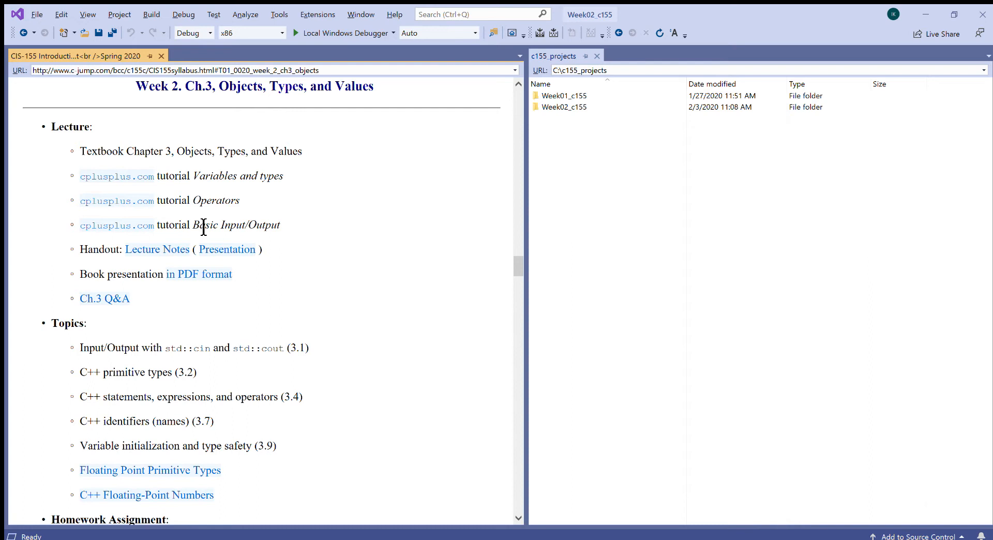
mouse_move(234, 220)
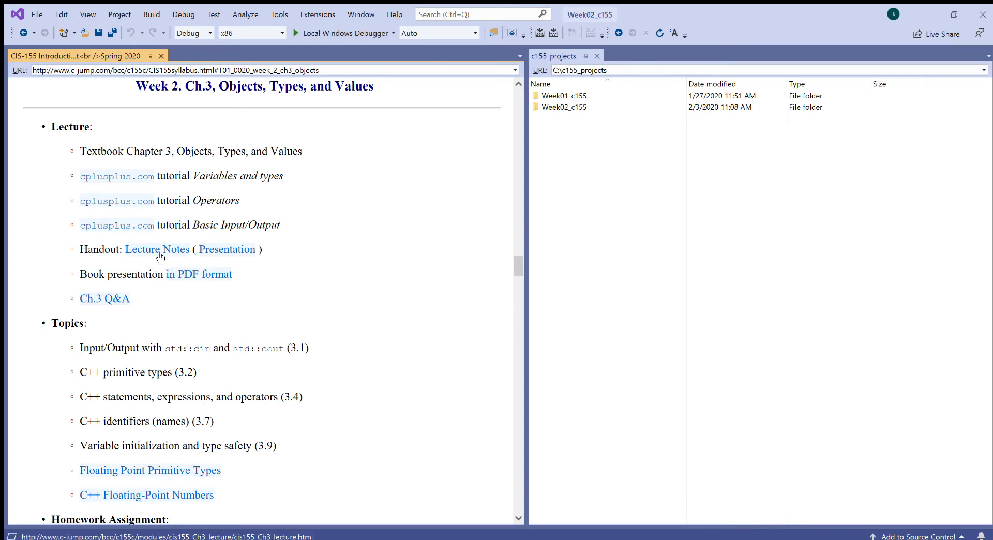
Show the first Chapter 3 lecture slide and enter the Week02_c155 project folder.
click(156, 248)
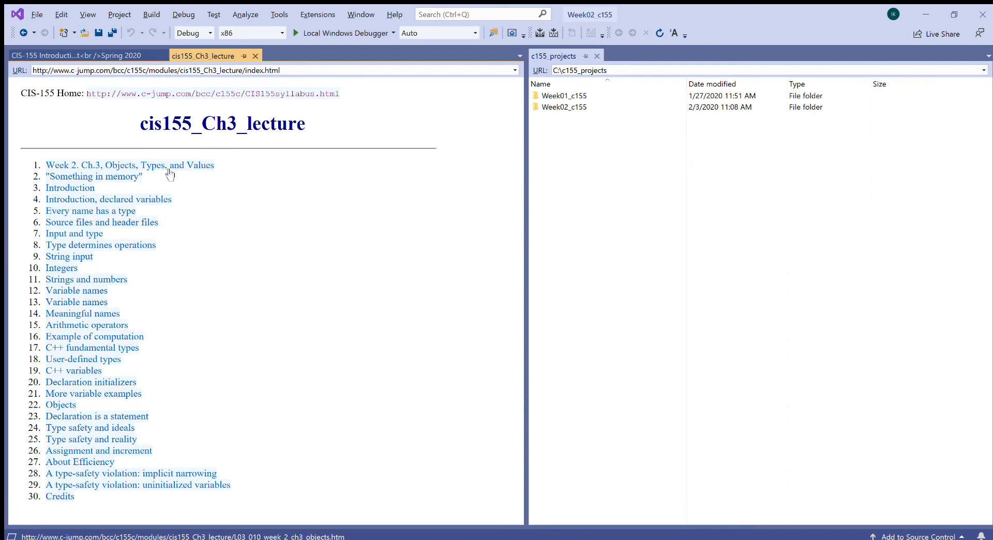
click(131, 166)
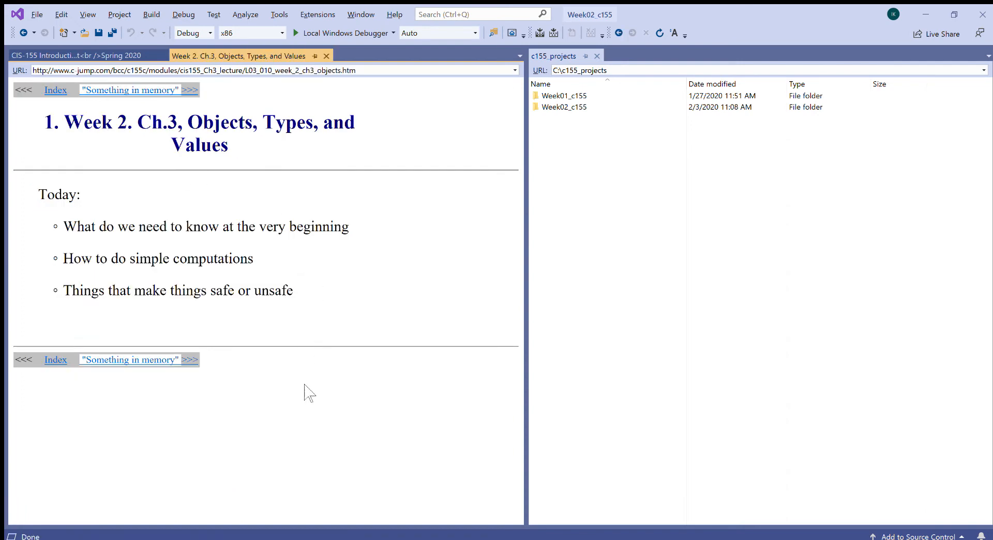
mouse_move(299, 343)
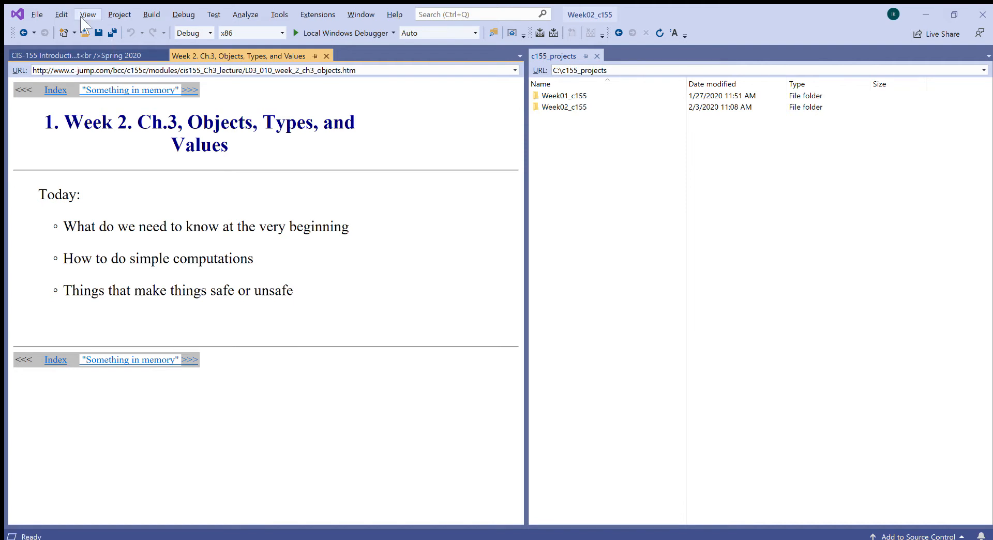
mouse_move(614, 156)
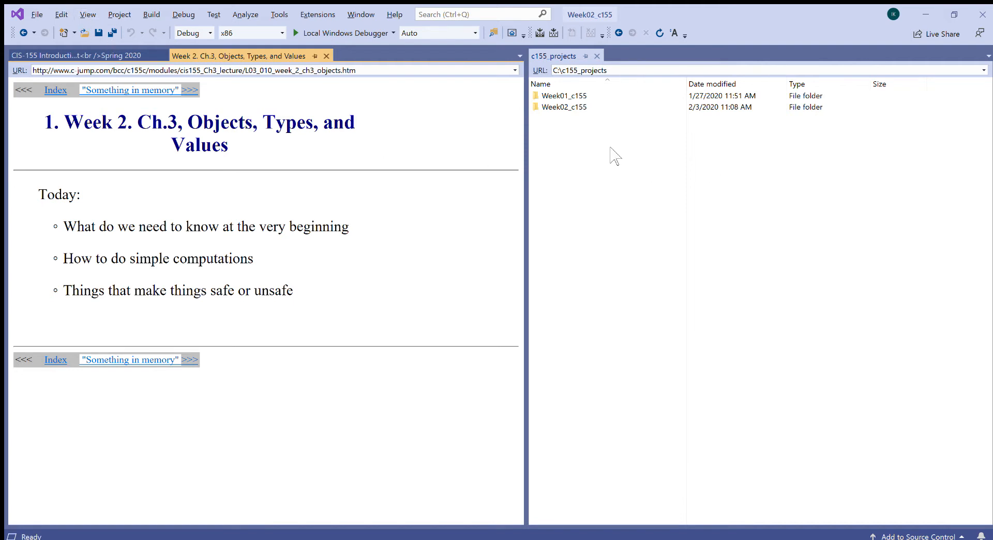
click(564, 107)
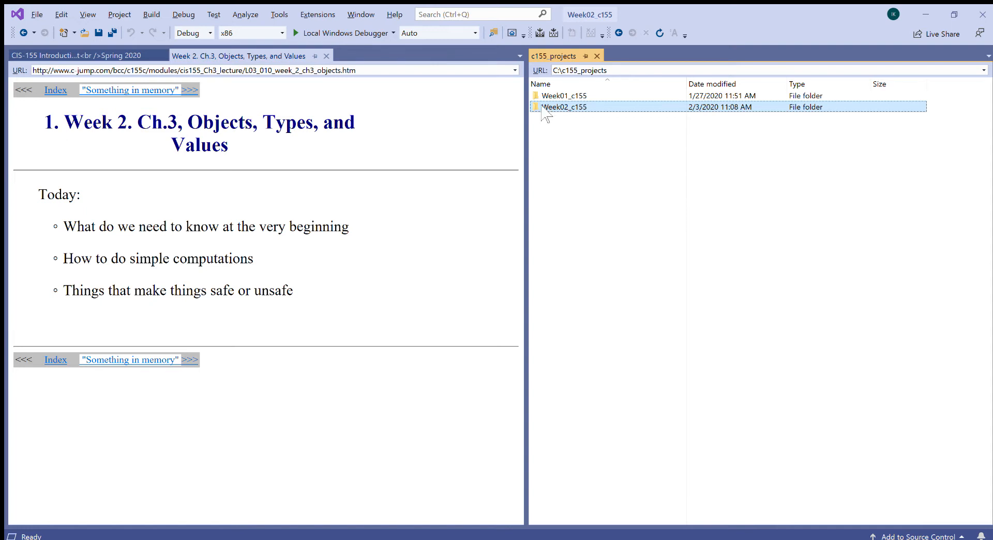
double_click(564, 107)
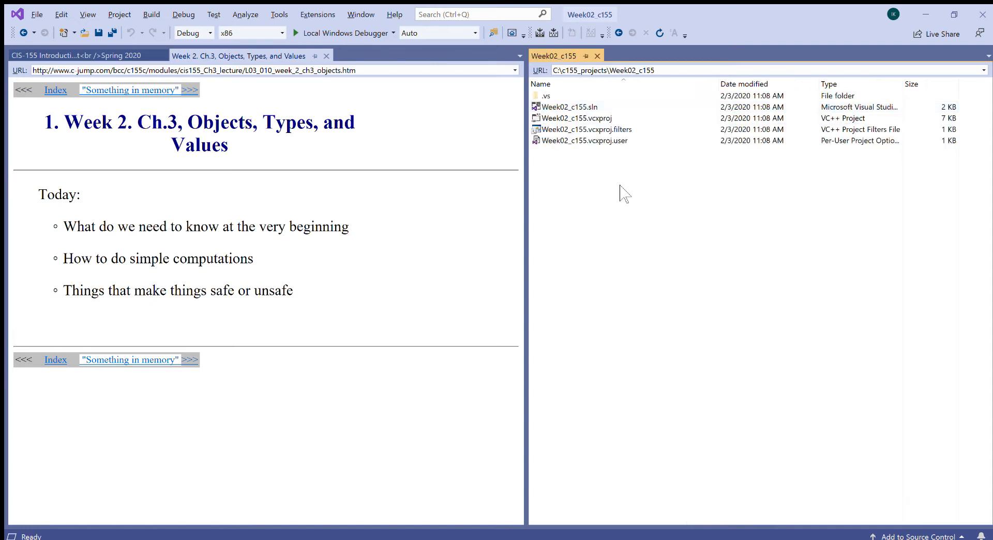
mouse_move(3, 149)
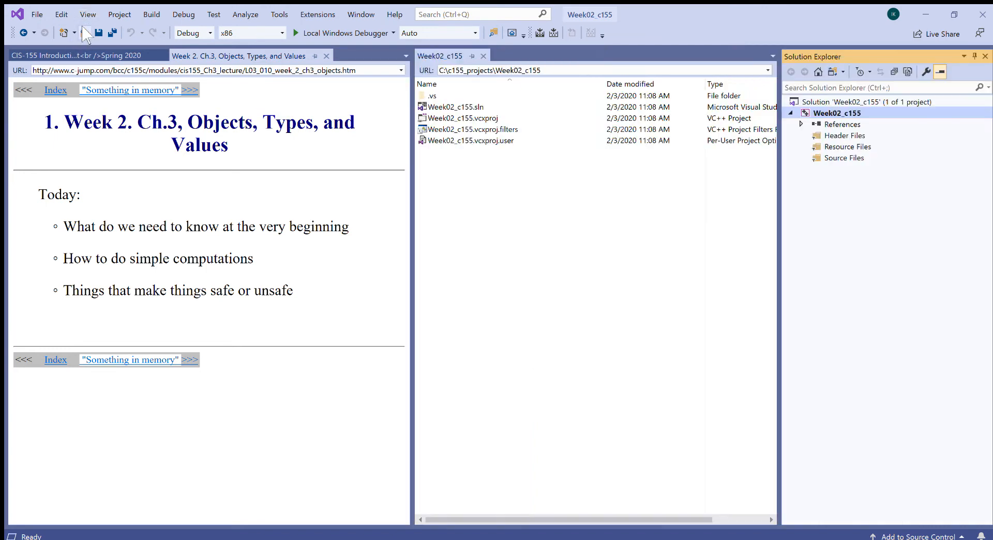
mouse_move(826, 163)
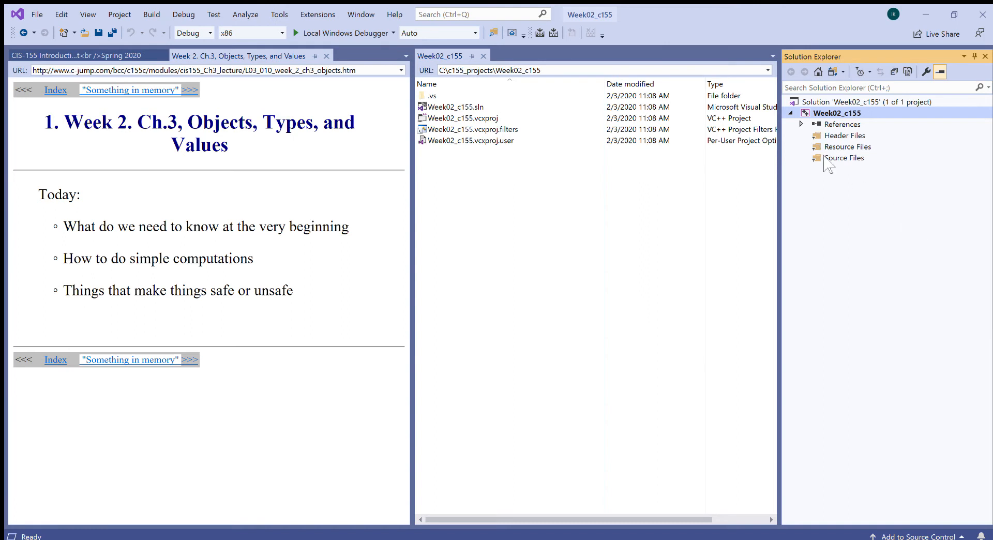
Add a new empty source file maincpp.cpp under the project's Source Files.
click(847, 157)
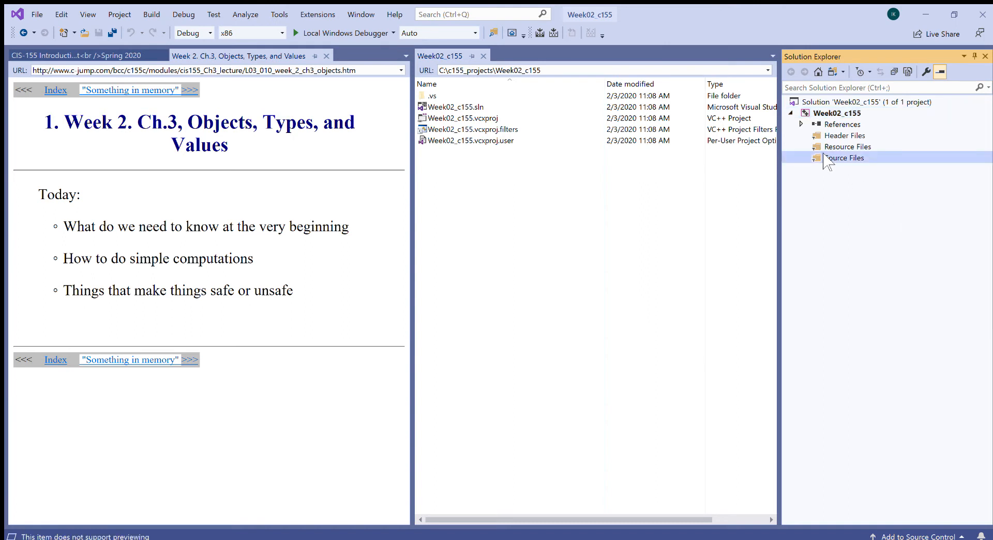
mouse_move(797, 171)
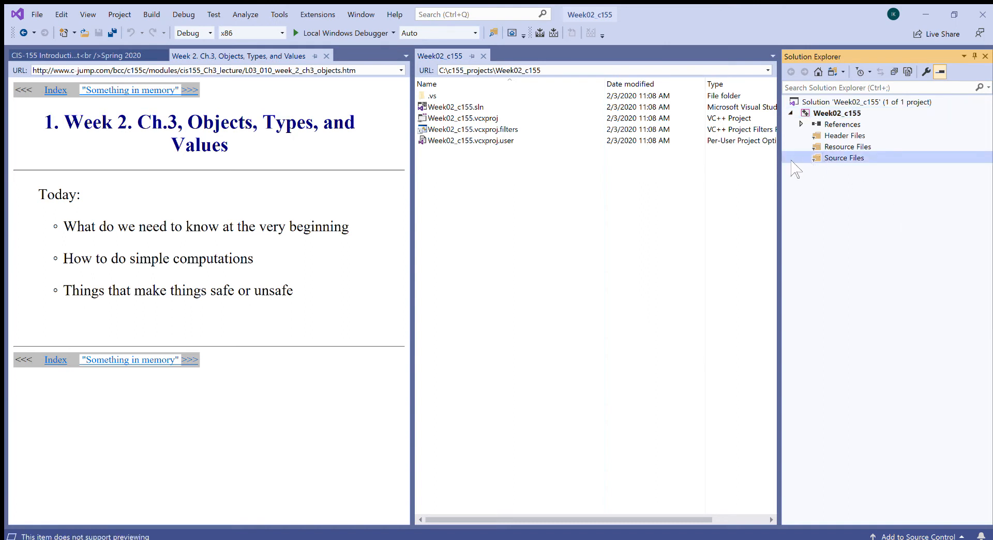
click(845, 157)
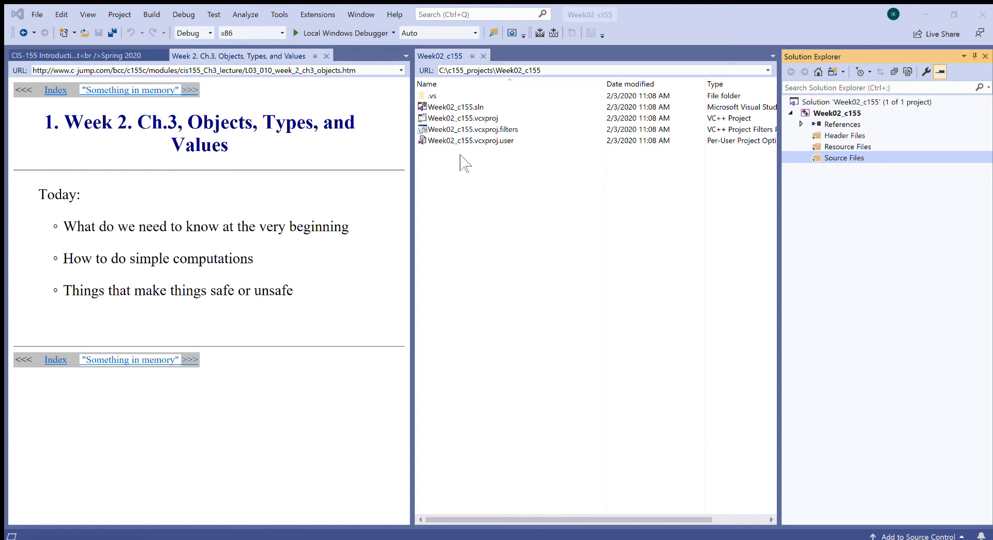
mouse_move(405, 423)
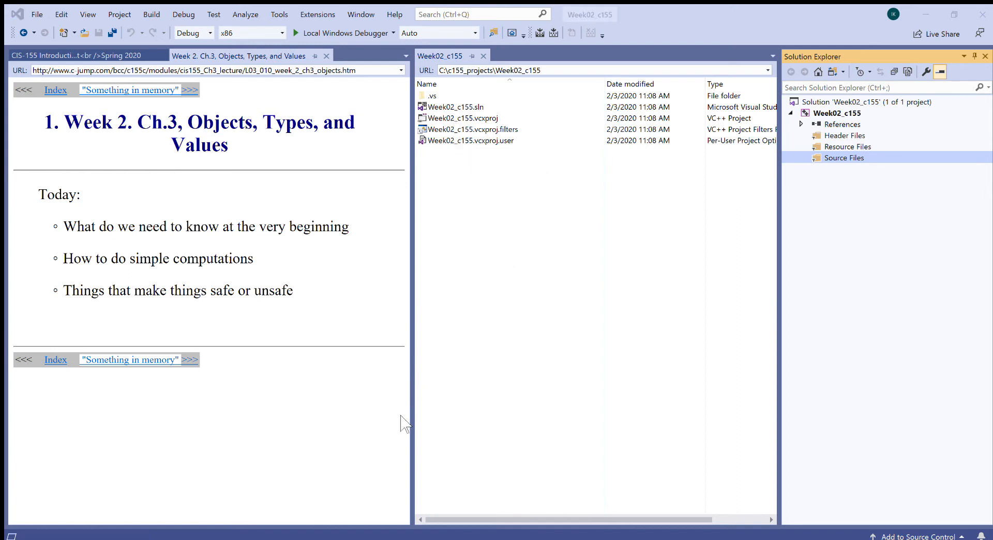
mouse_move(438, 413)
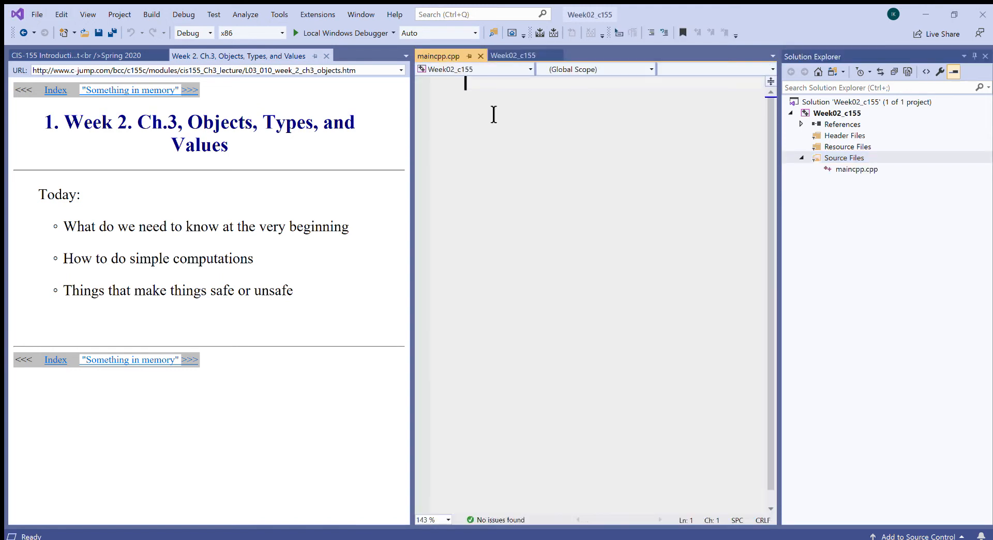
mouse_move(503, 114)
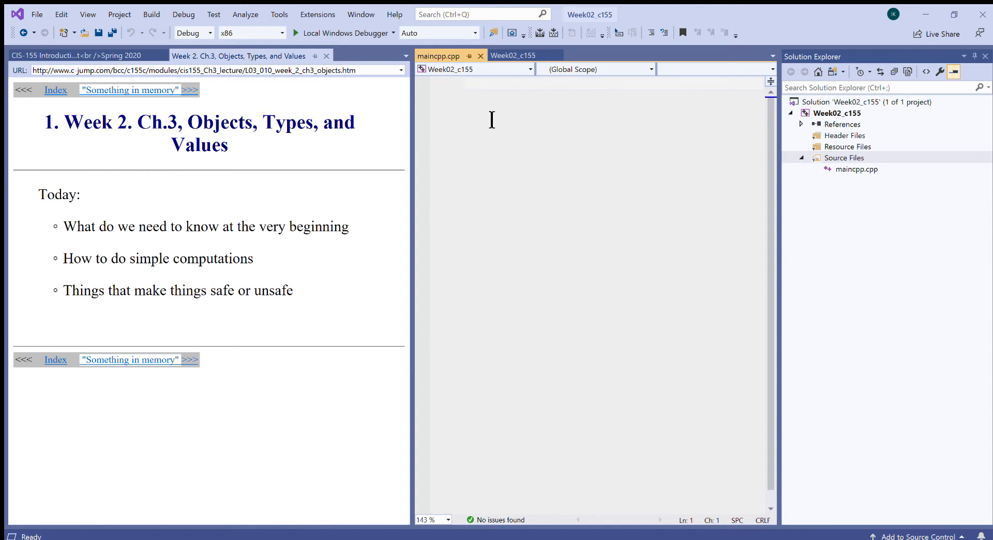
mouse_move(871, 176)
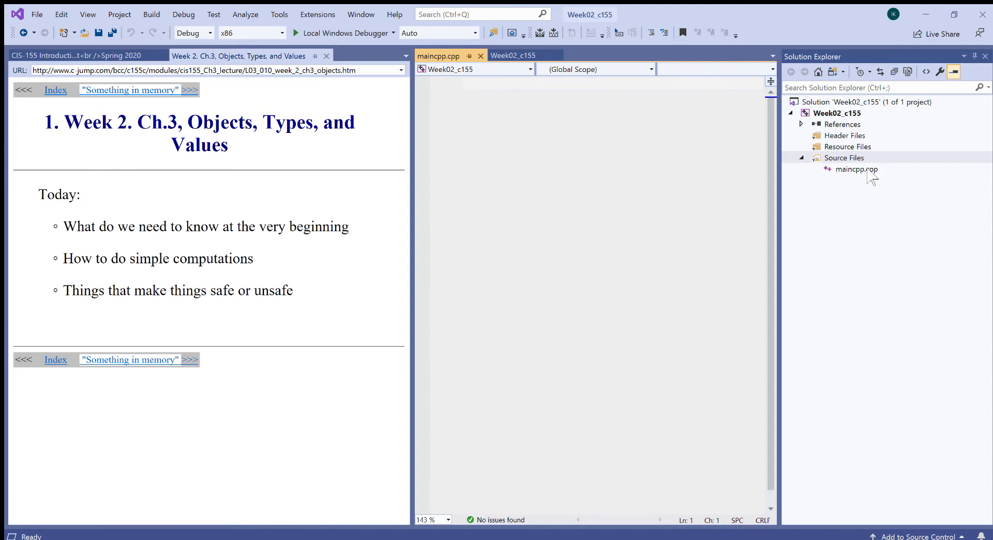
click(856, 169)
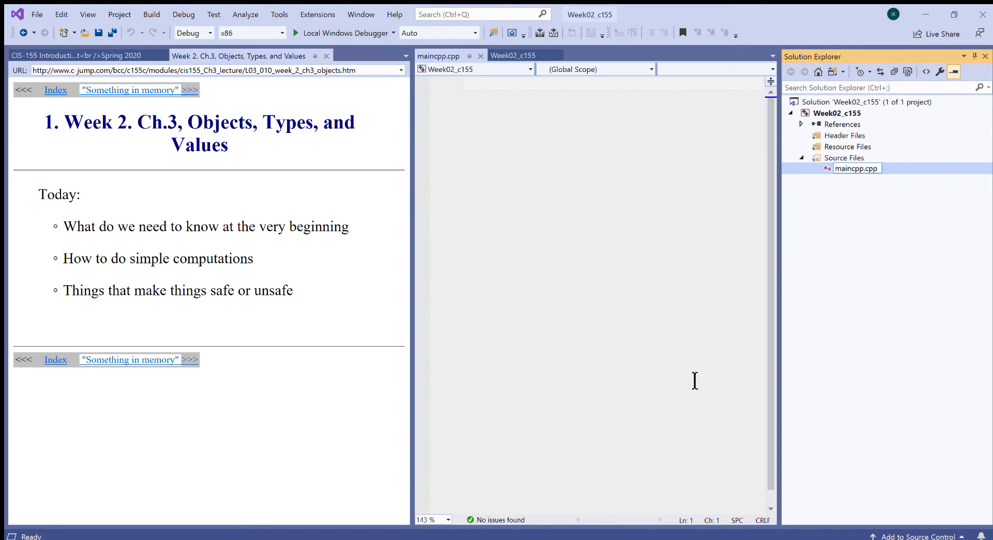
Rename maincpp.cpp to main.cpp and locate it inside the project's src folder.
double_click(858, 168)
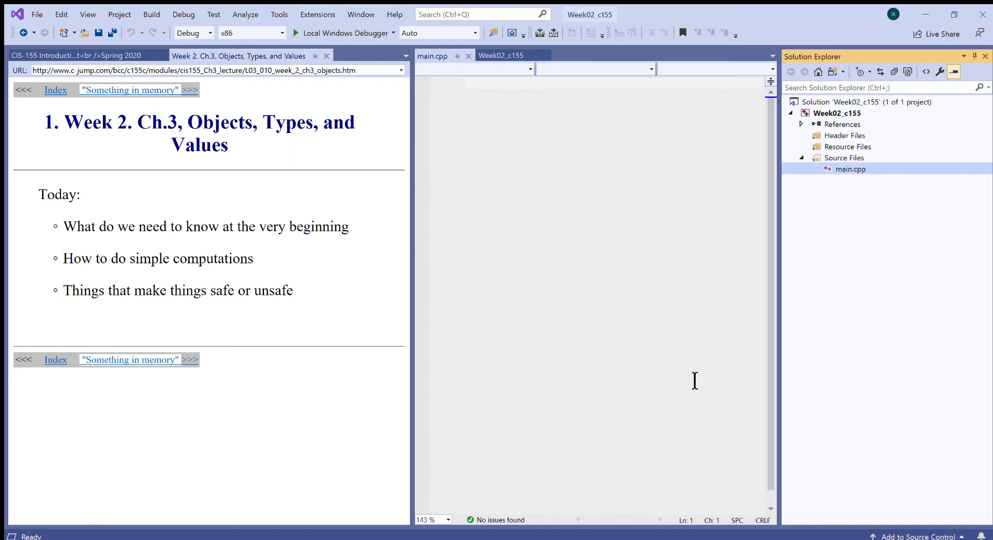
click(503, 56)
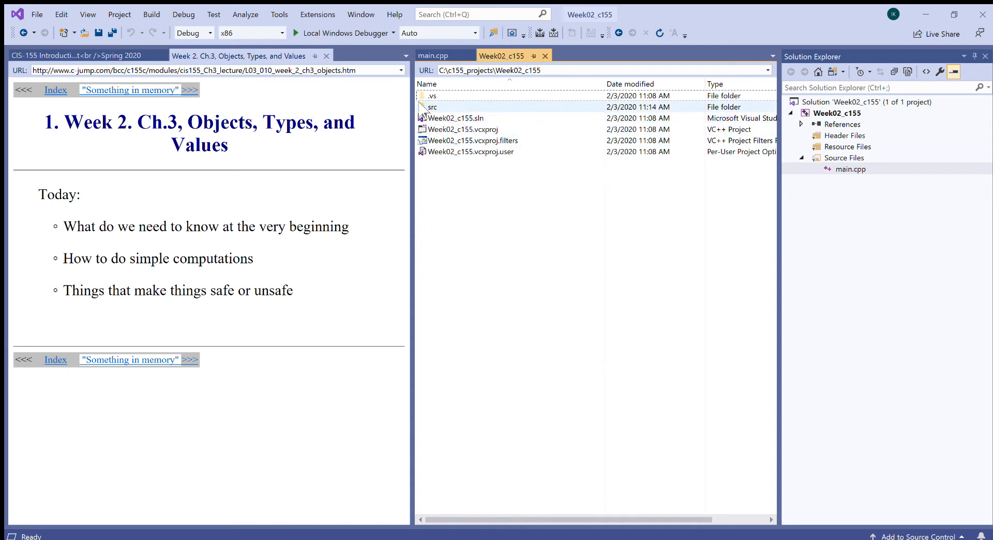
click(432, 106)
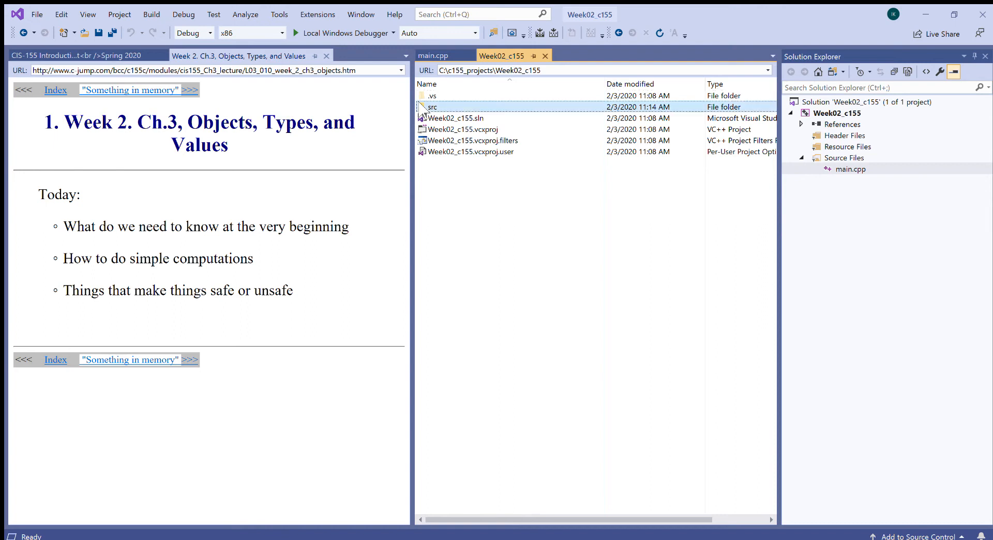
double_click(432, 107)
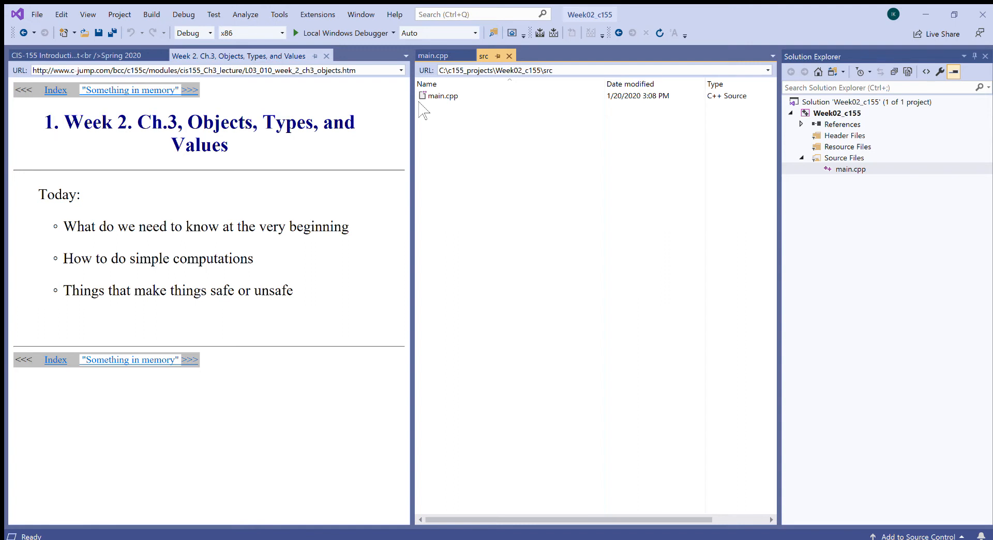
click(444, 95)
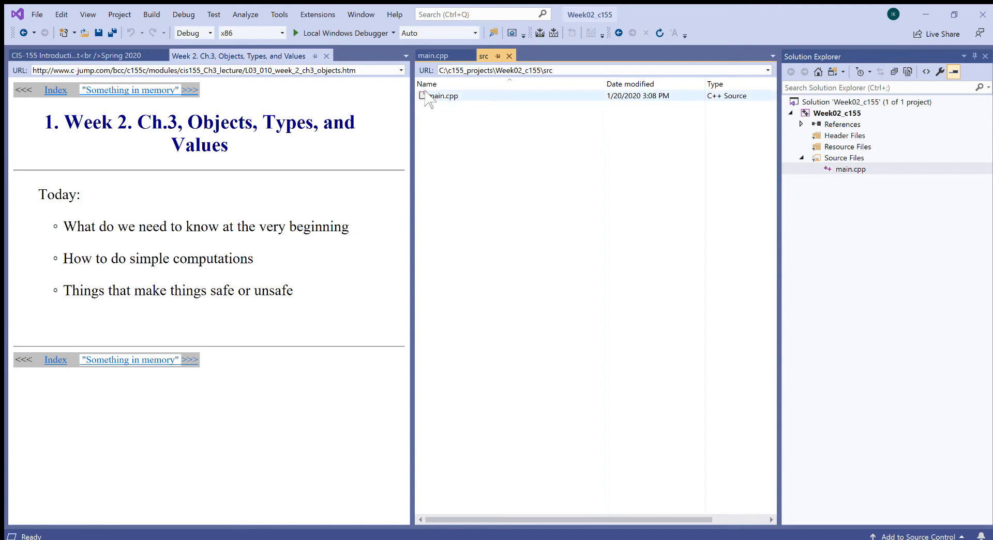
Write int main() { return 0; } in main.cpp with the braces on separate lines.
double_click(445, 95)
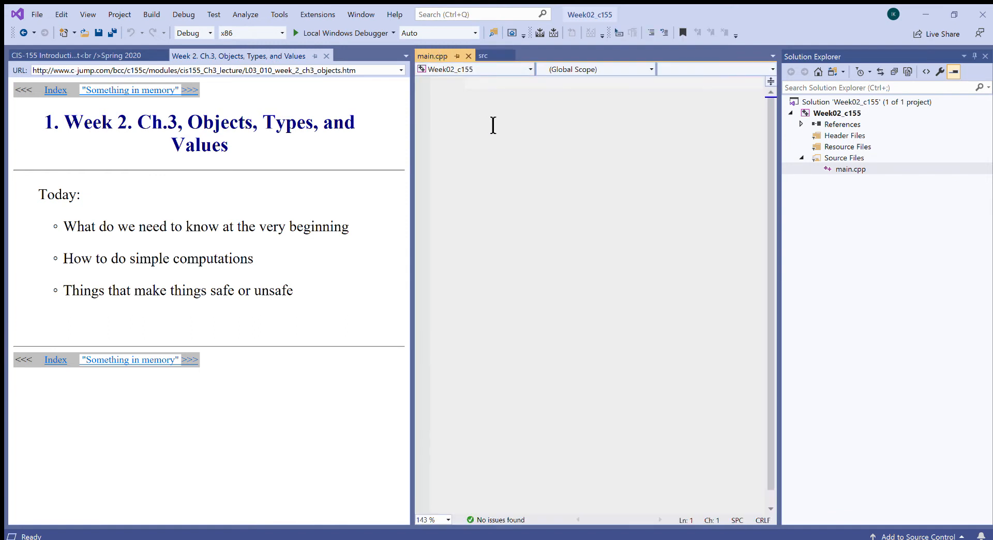
mouse_move(593, 210)
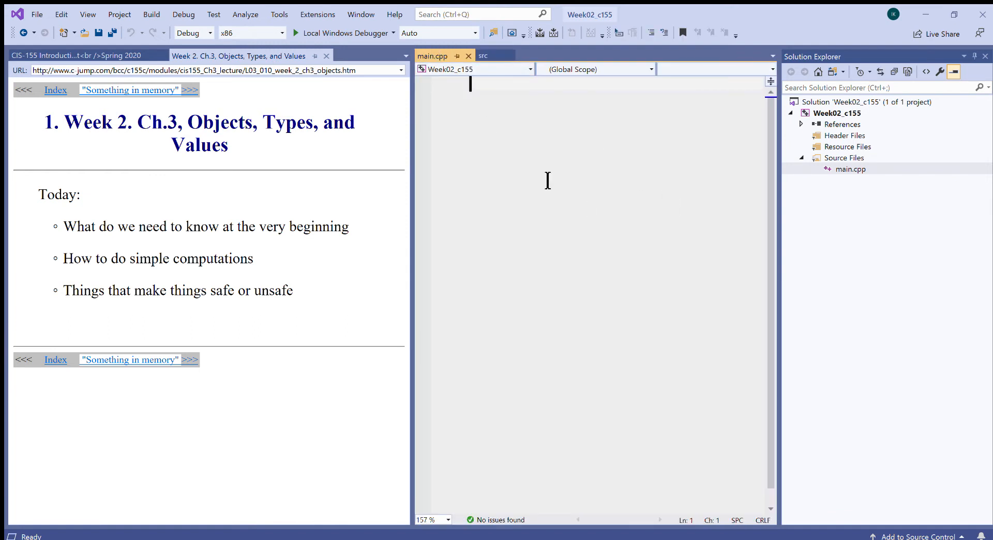
text(int)
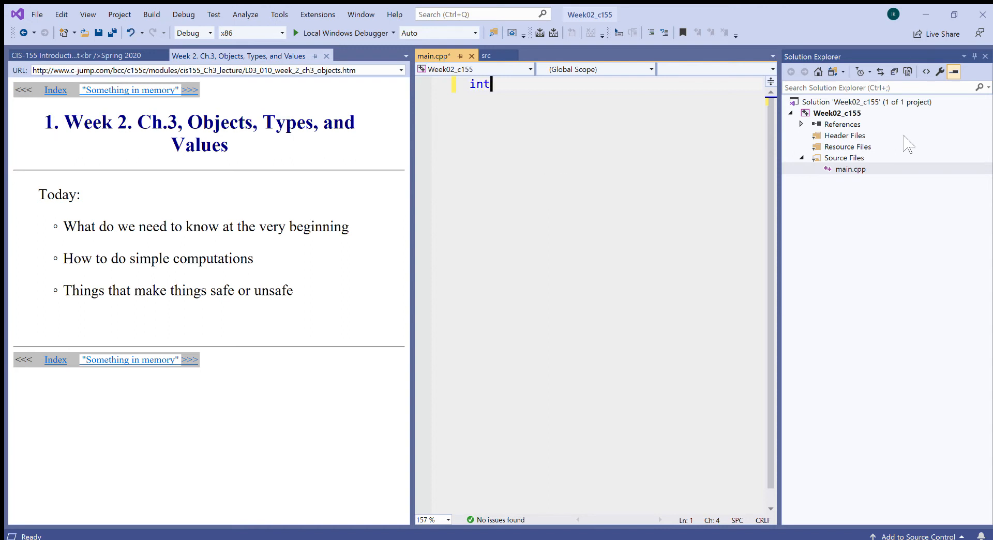
mouse_move(966, 86)
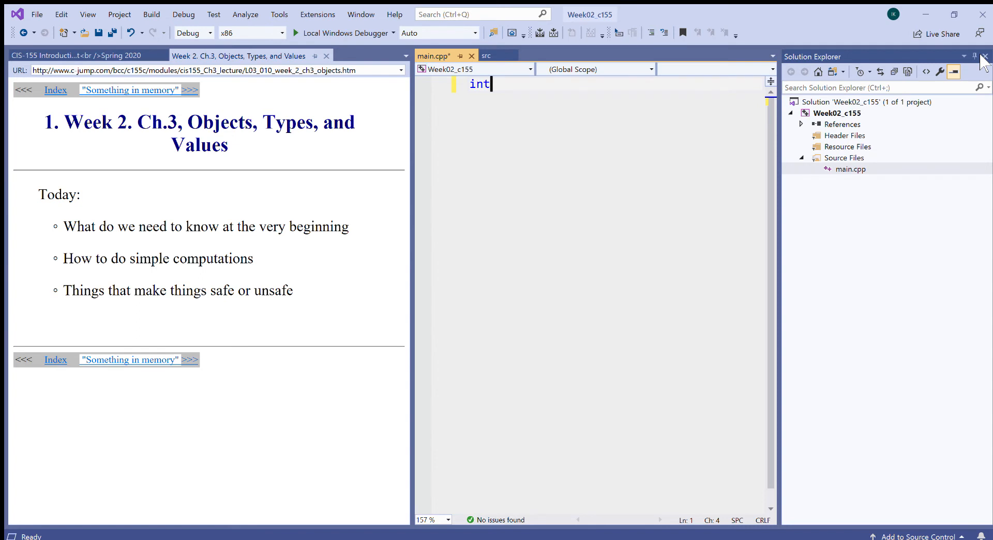
click(978, 56)
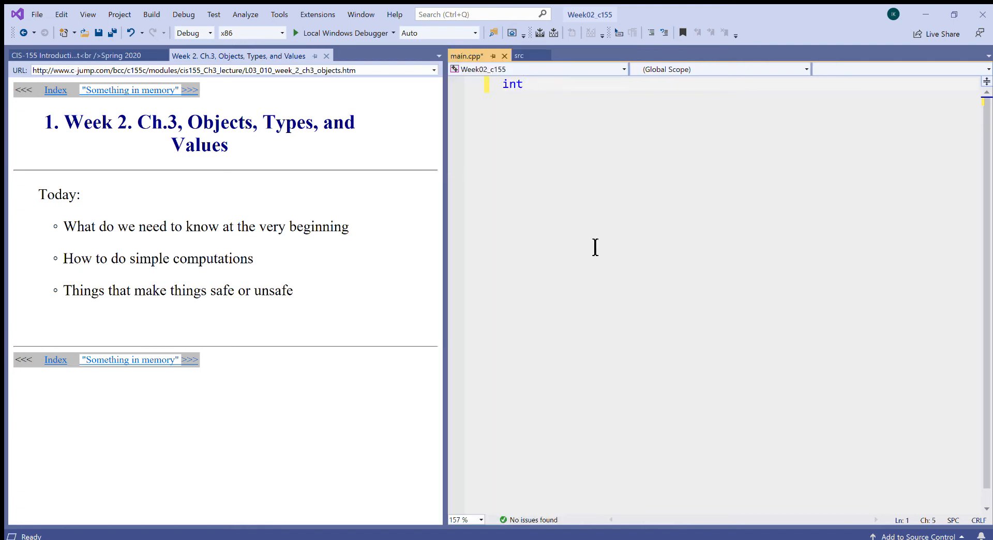
text(main())
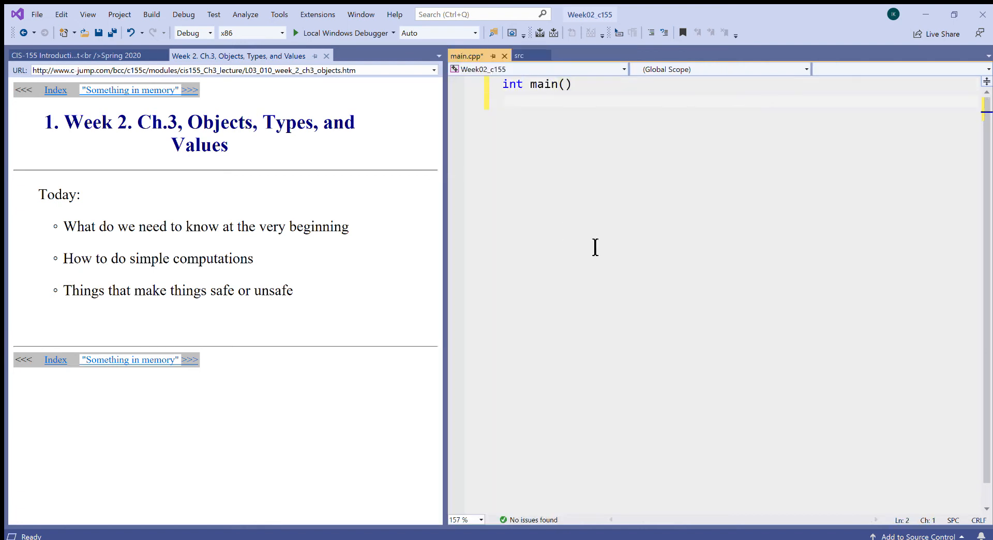
text({})
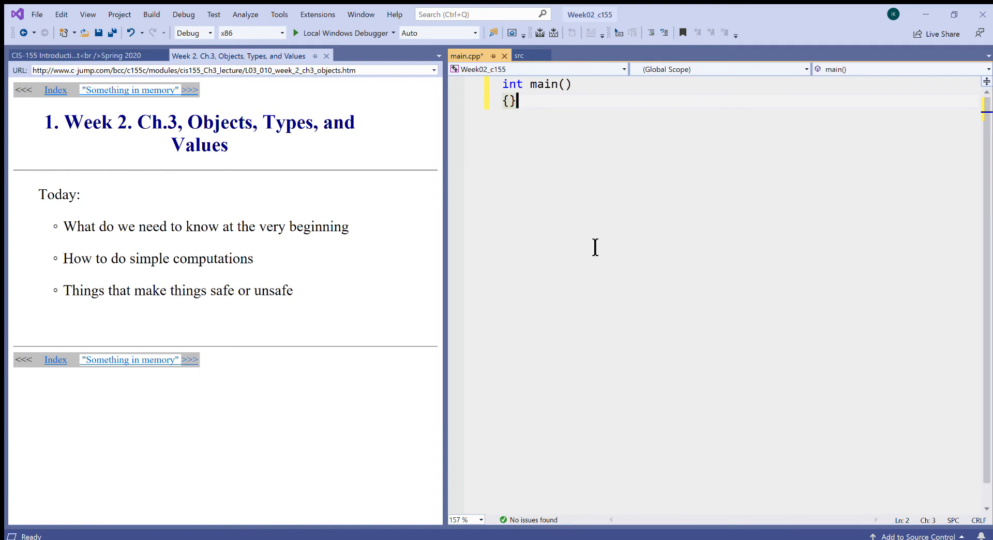
key(Enter)
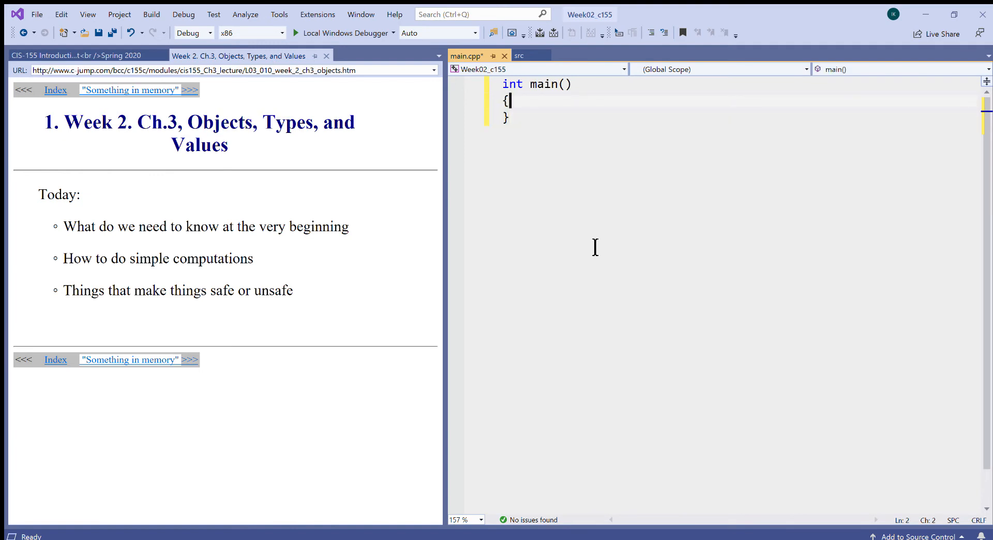
key(enter)
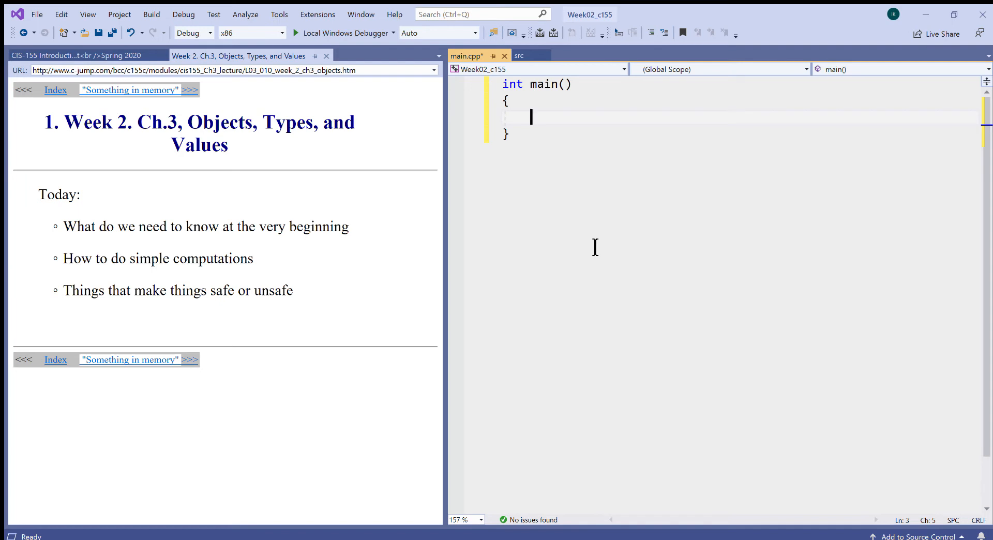
text(return 0)
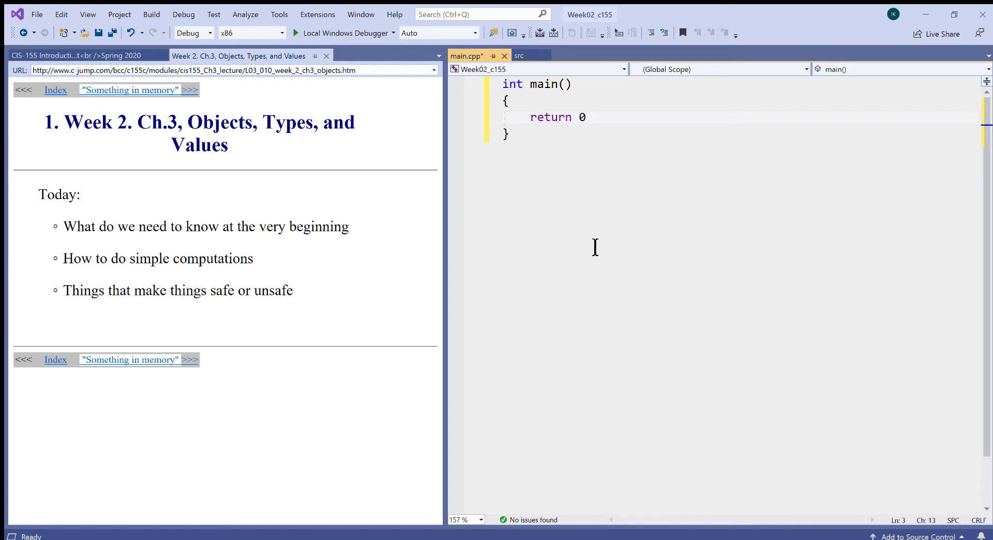
text(;)
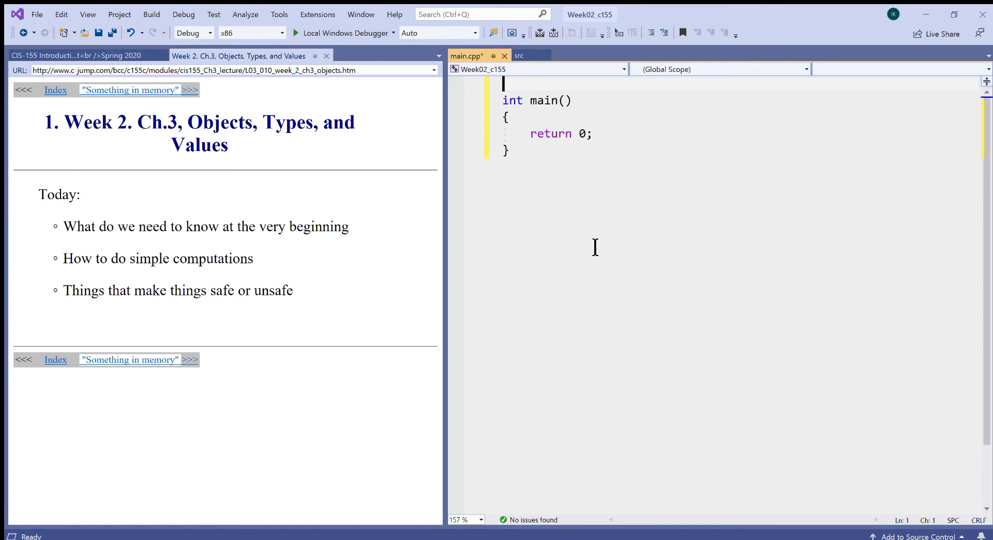
Add #include <iostream> above main with a blank line after it.
text(#)
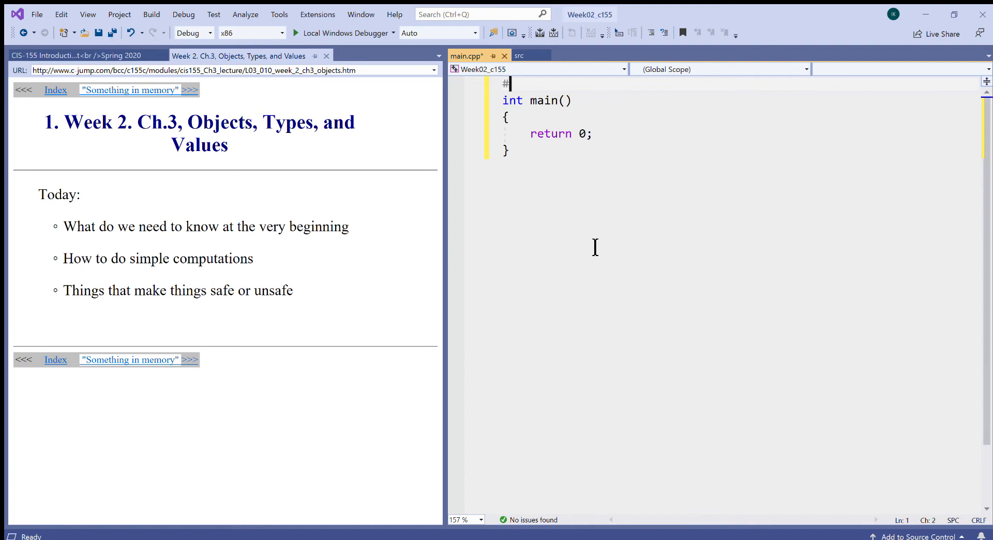
text(includ)
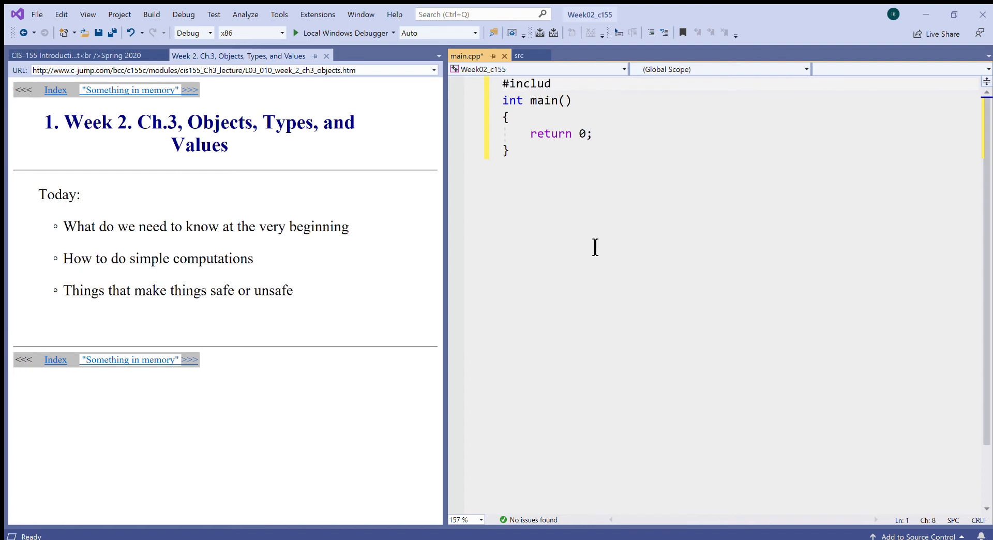
text(e)
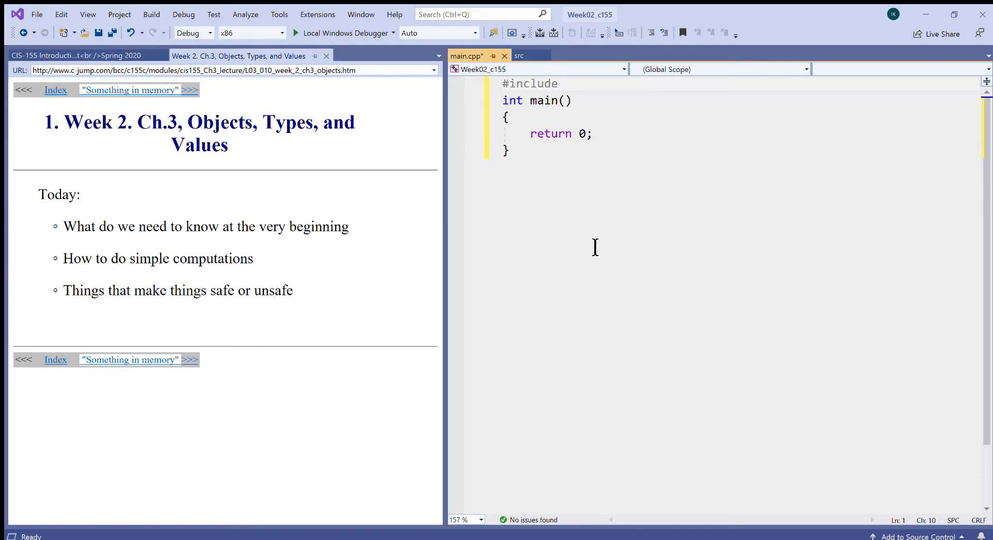
text(<>)
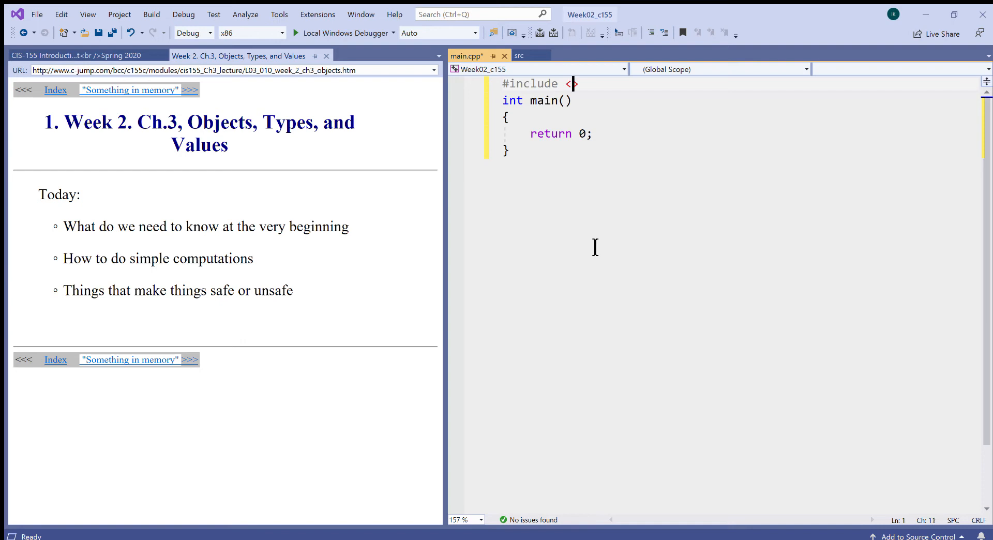
text(iostream>)
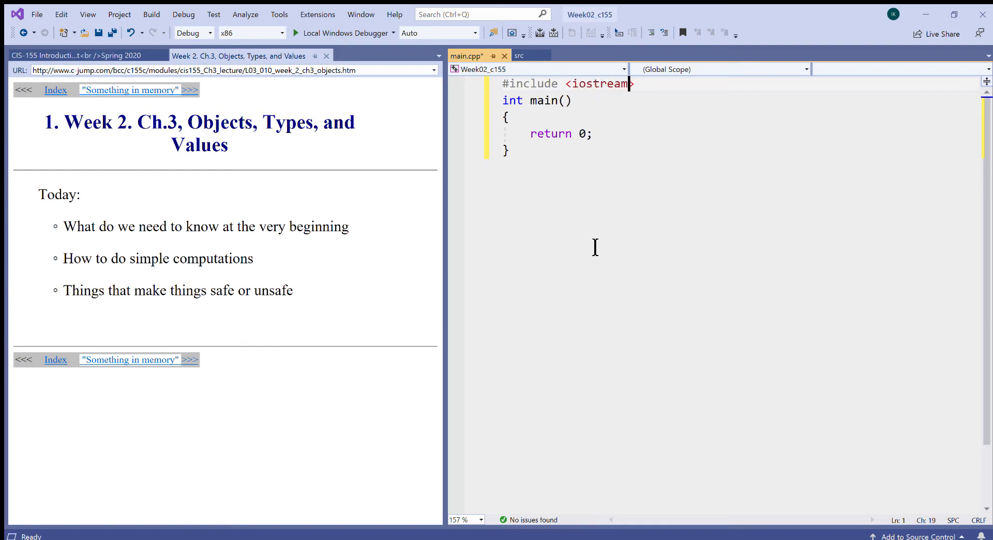
key(Enter)
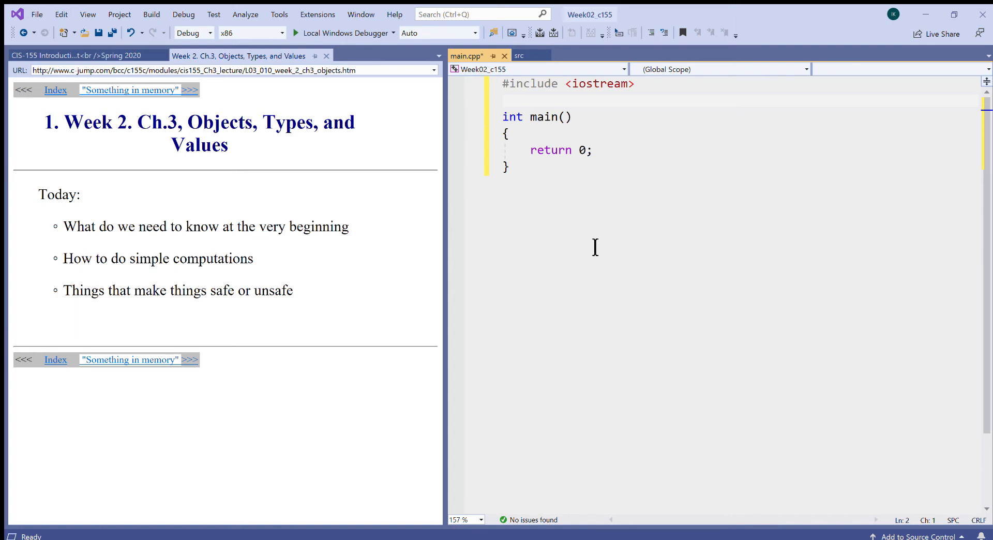
Write the comment // cin cout cerr clog inside main and start a fresh line below it.
double_click(599, 83)
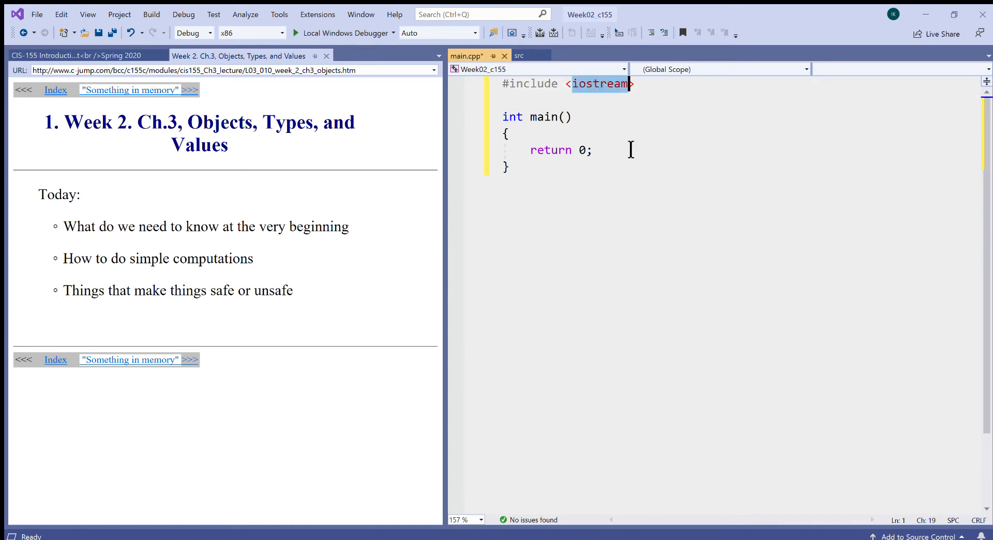
mouse_move(638, 162)
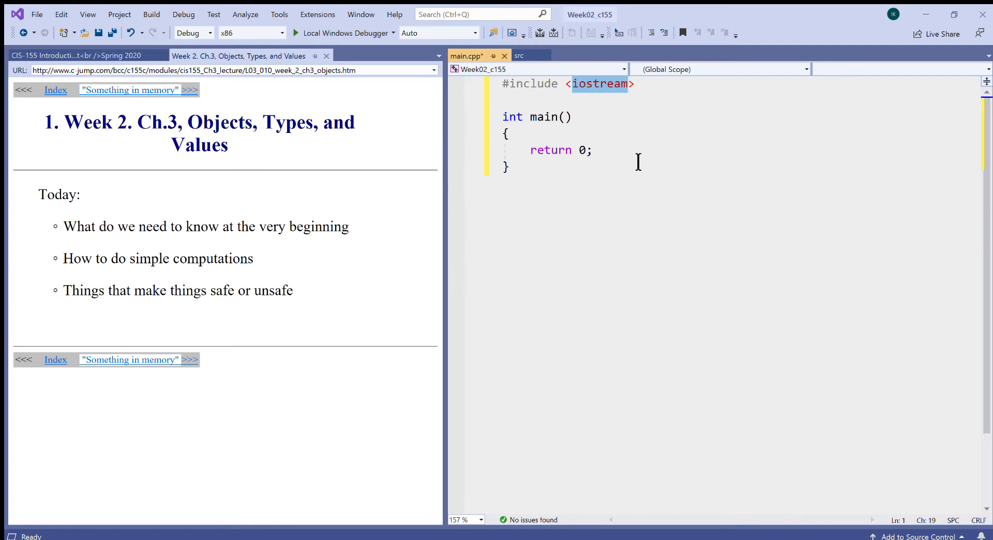
mouse_move(566, 148)
text(//)
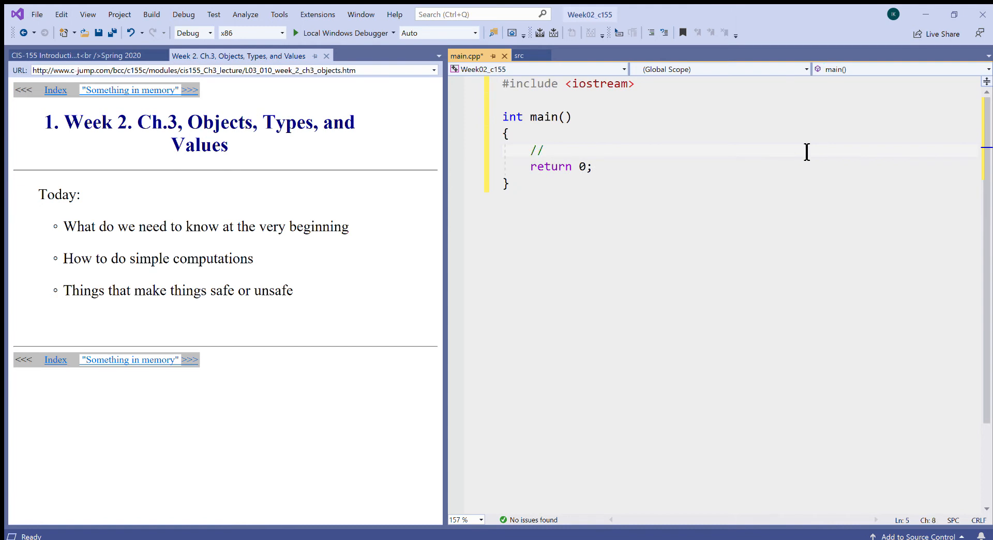
text(cin)
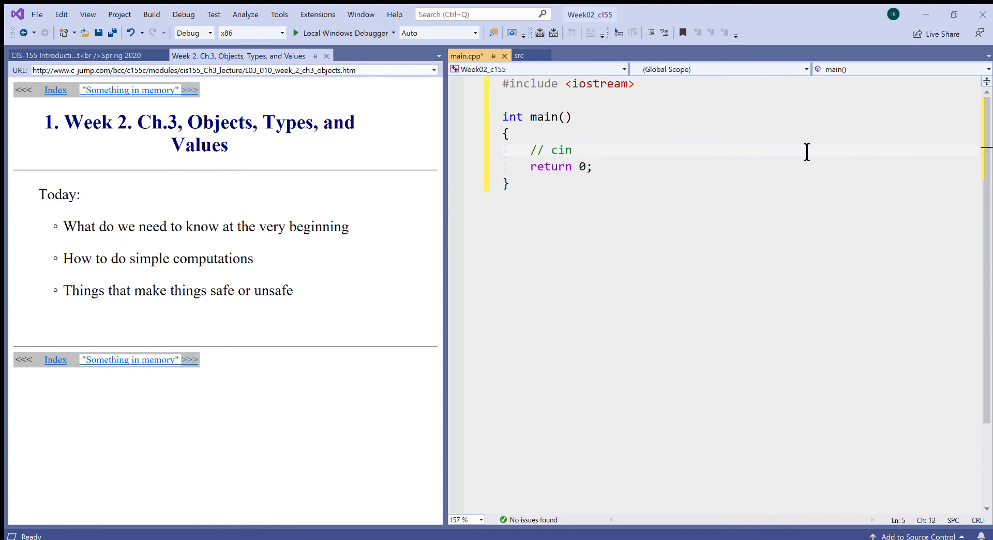
text(c)
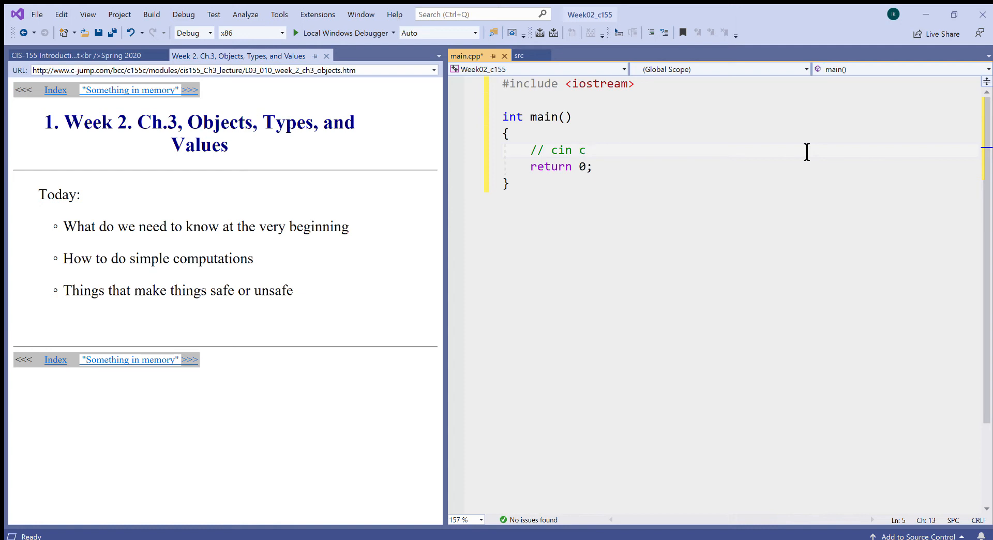
text(out cerr)
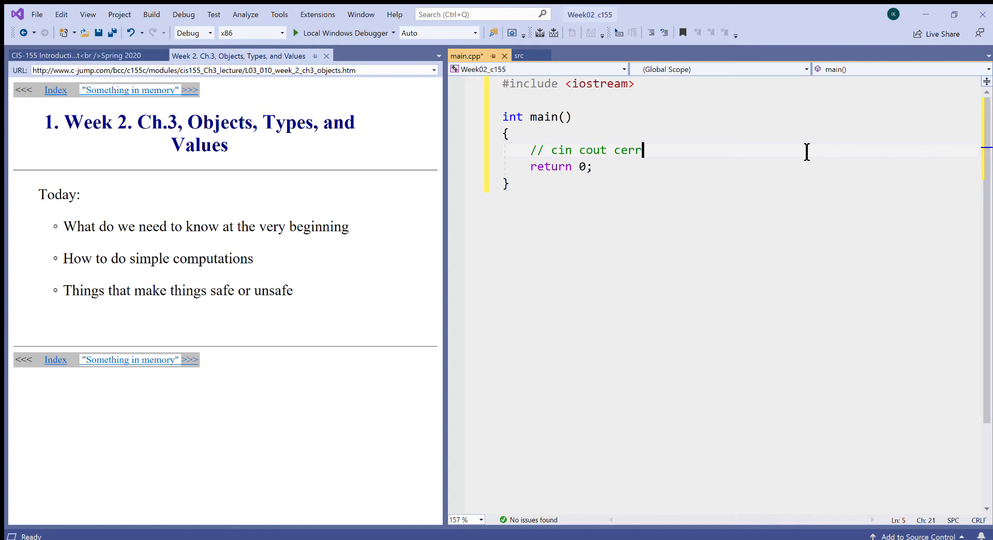
text(c)
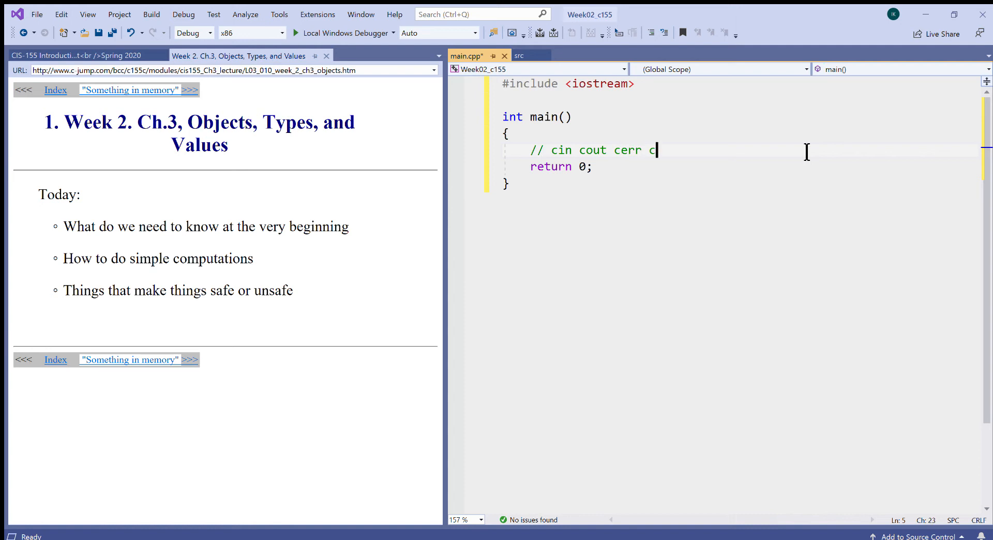
text(log)
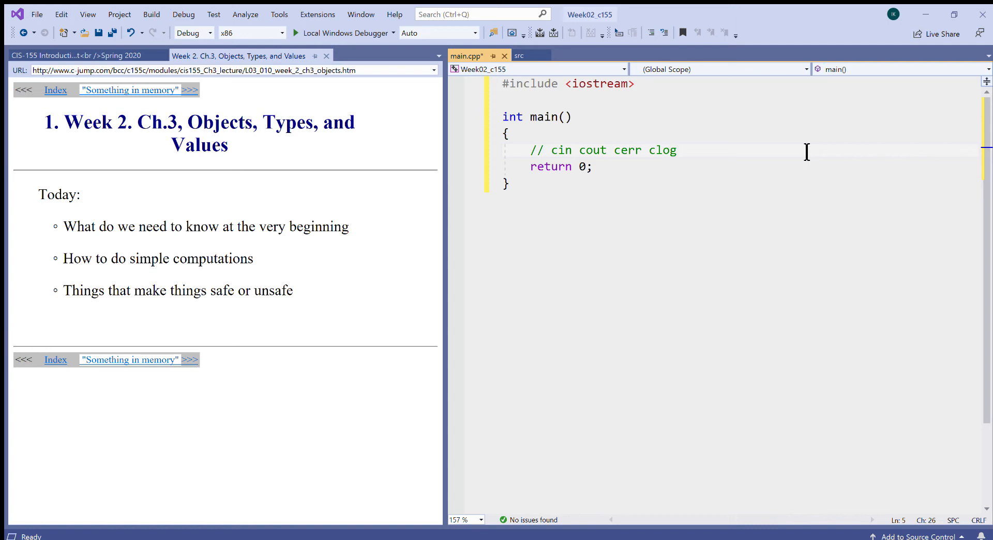
double_click(659, 150)
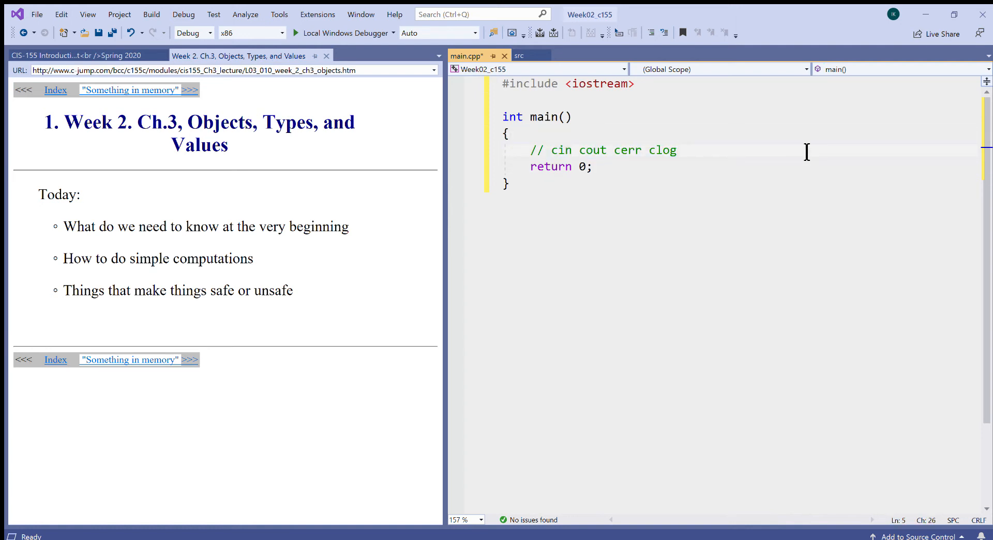
key(enter)
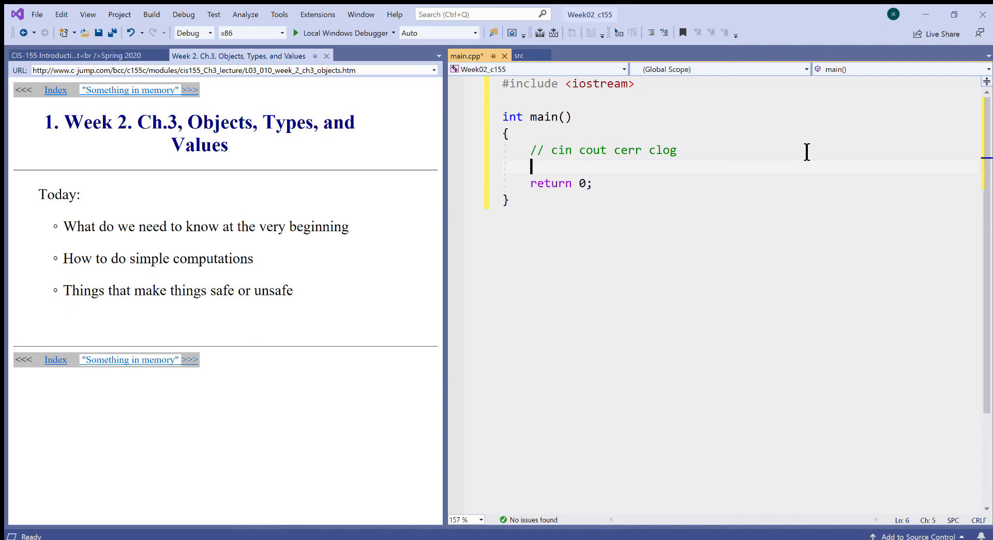
Write cout << "enter an integer" inside main, without a closing semicolon yet.
text(")
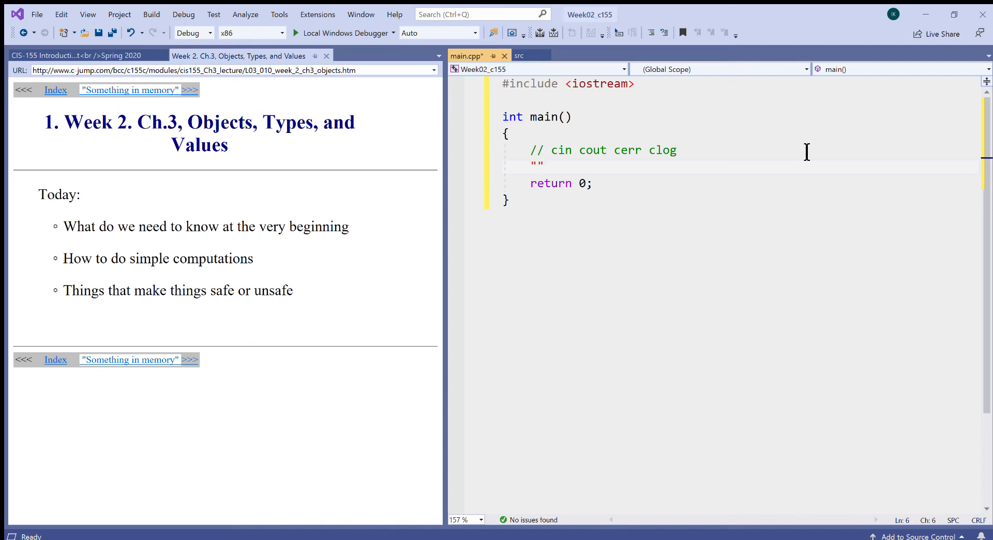
text(enter an)
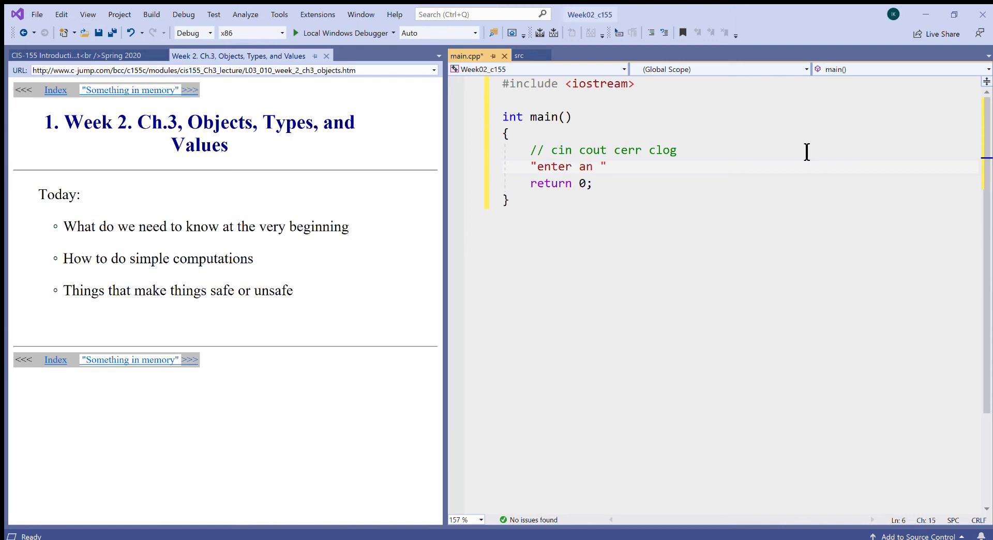
text(integer)
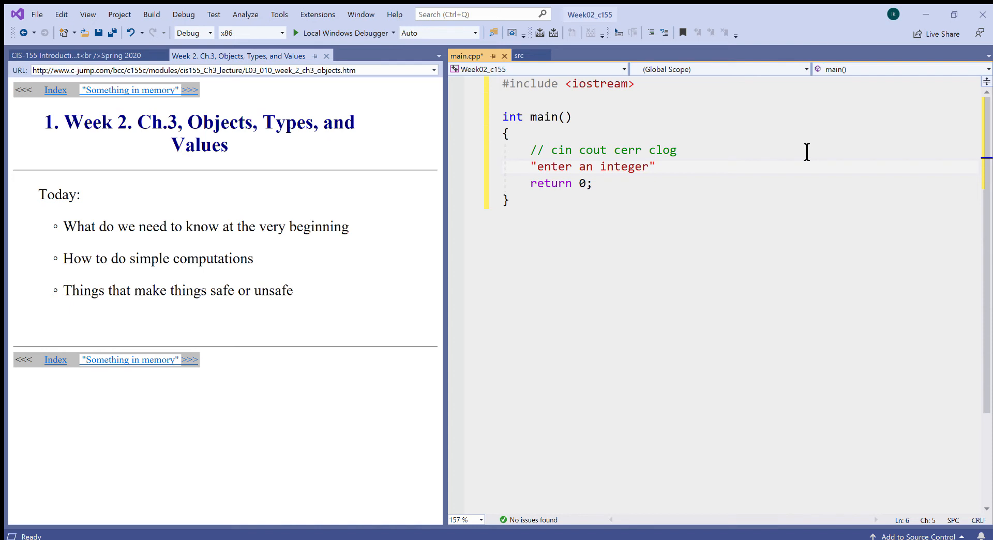
text(cout)
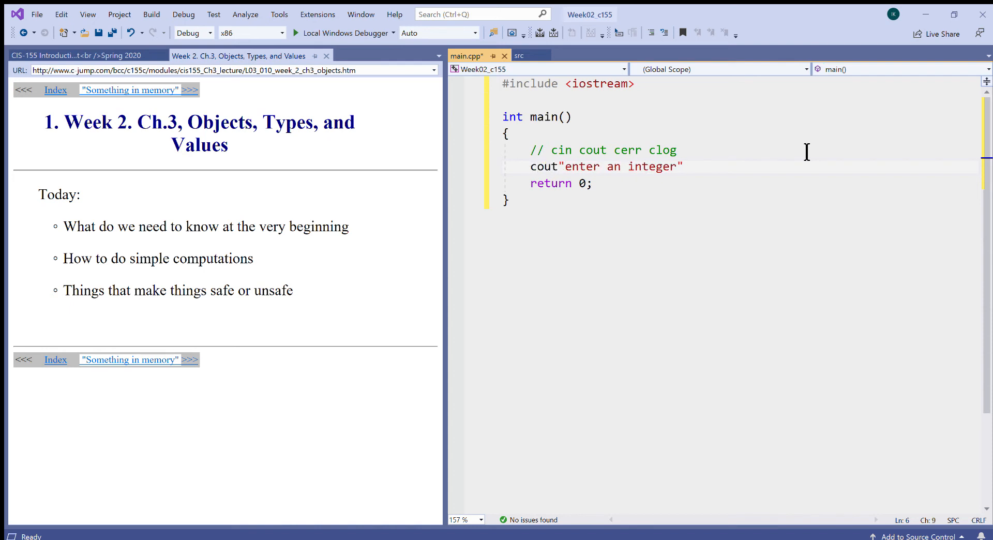
text(m)
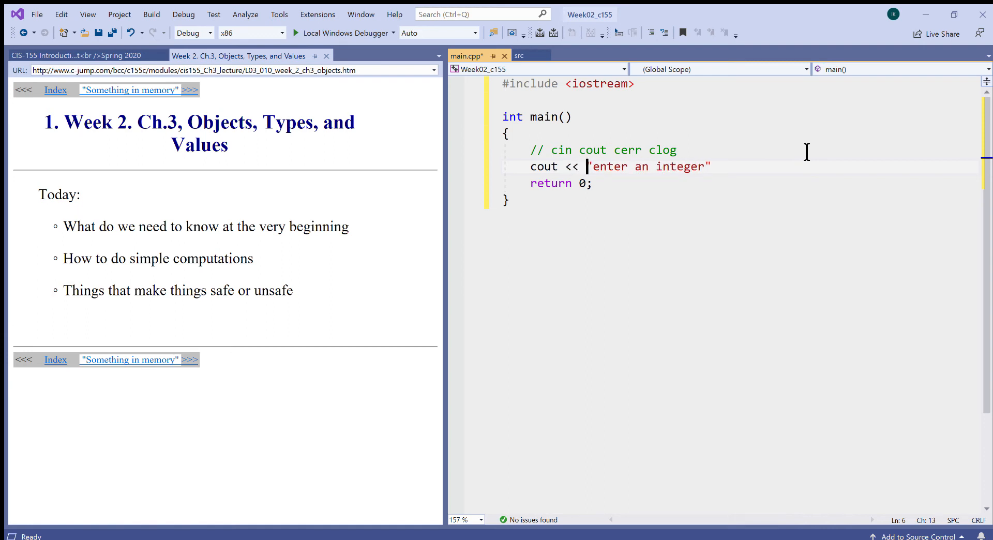
double_click(570, 166)
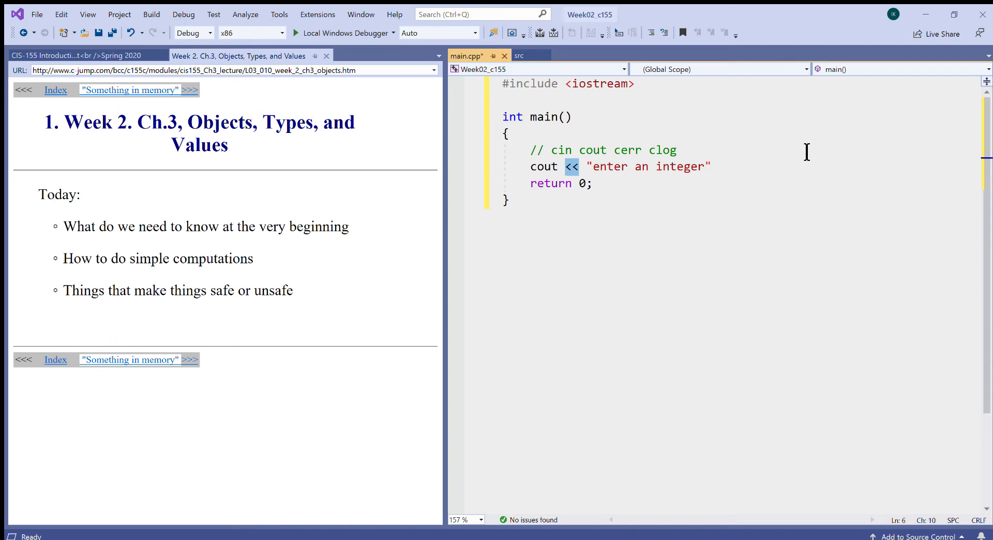
click(560, 167)
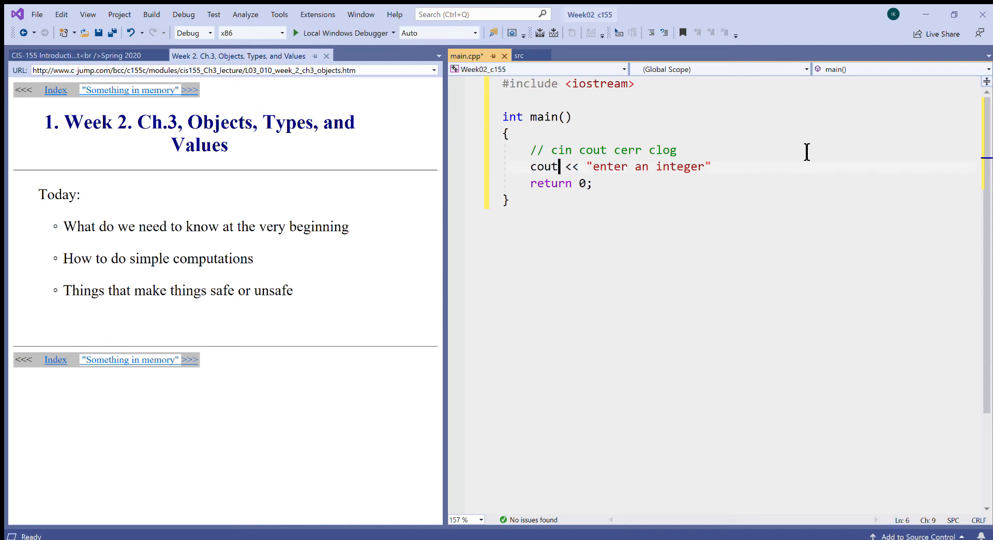
double_click(543, 166)
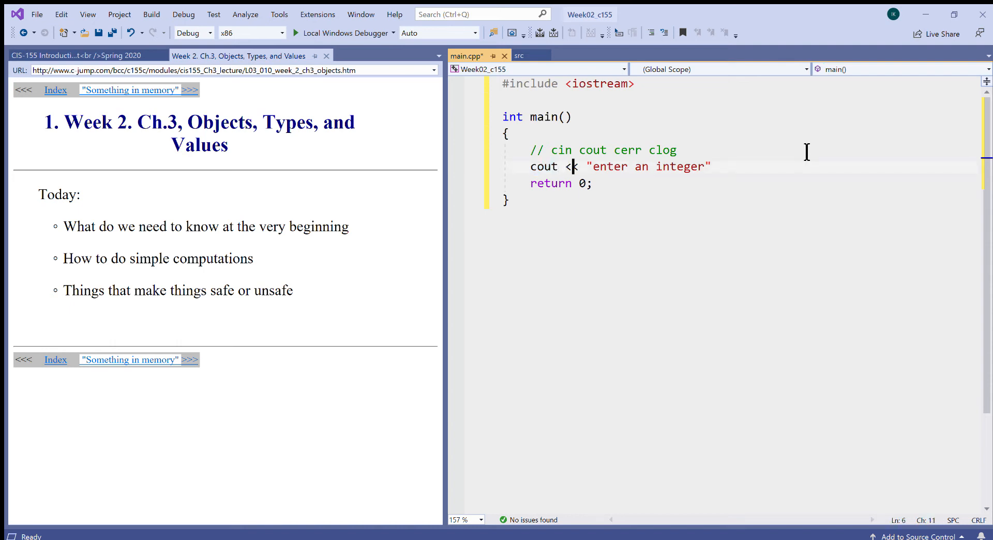
text(<)
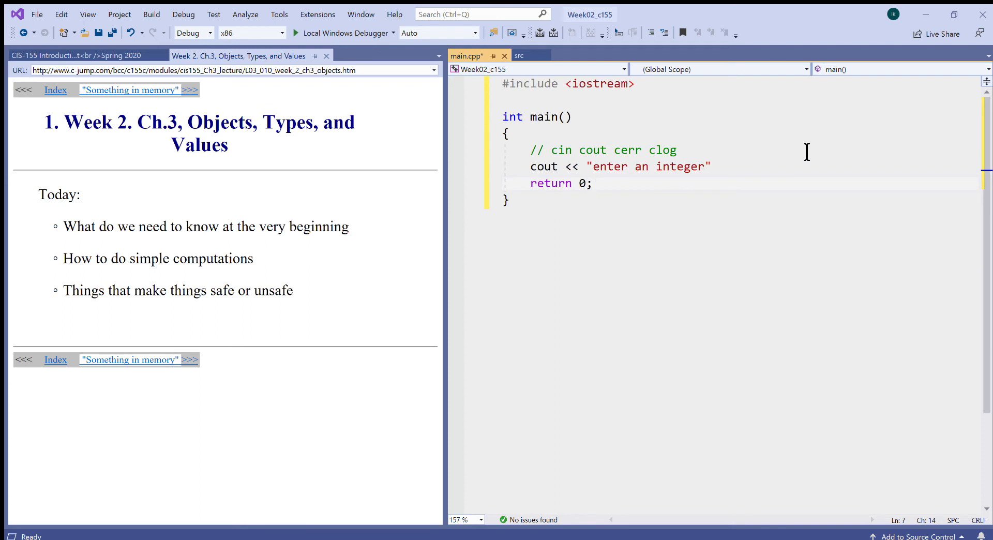
click(595, 167)
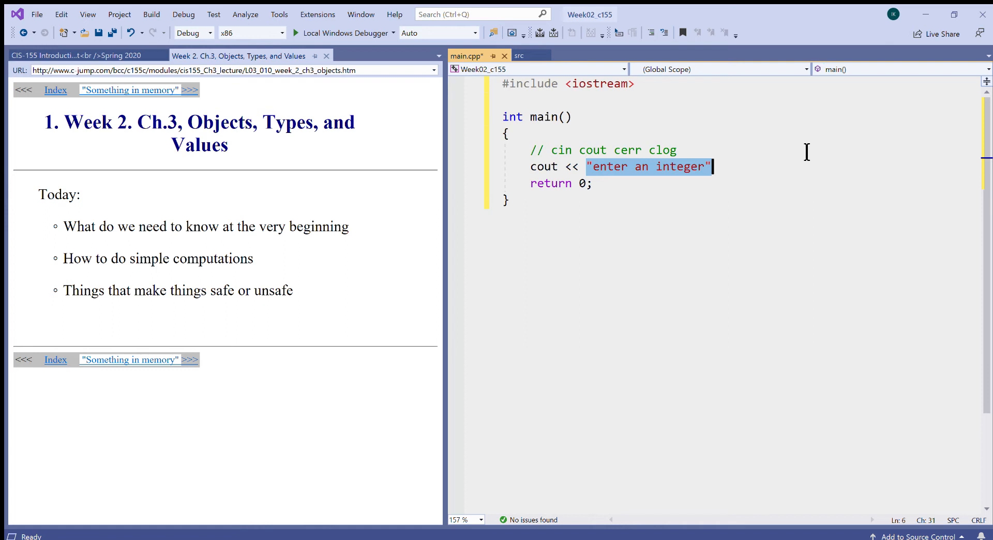
Prefix cout with std:: so the line reads std::cout << "enter an integer".
click(581, 167)
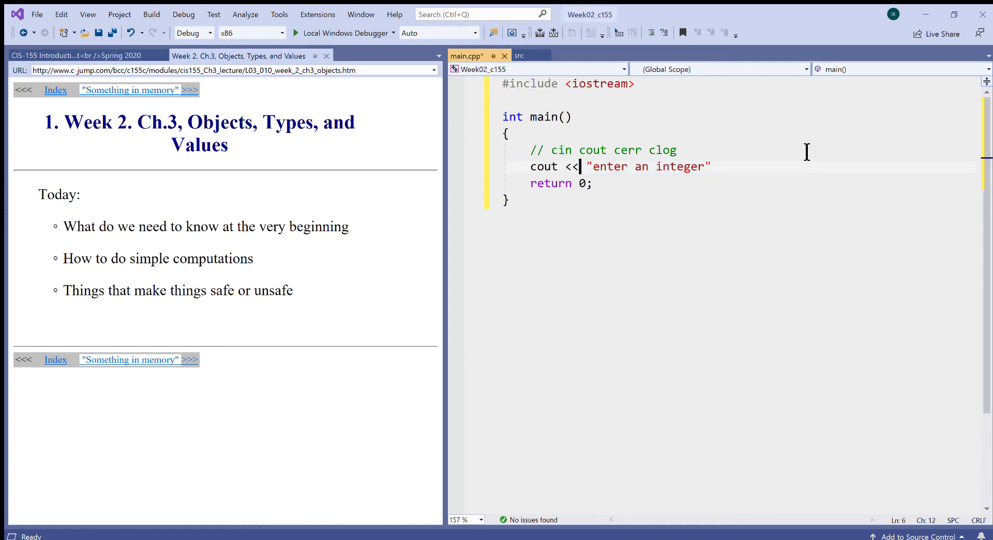
double_click(571, 166)
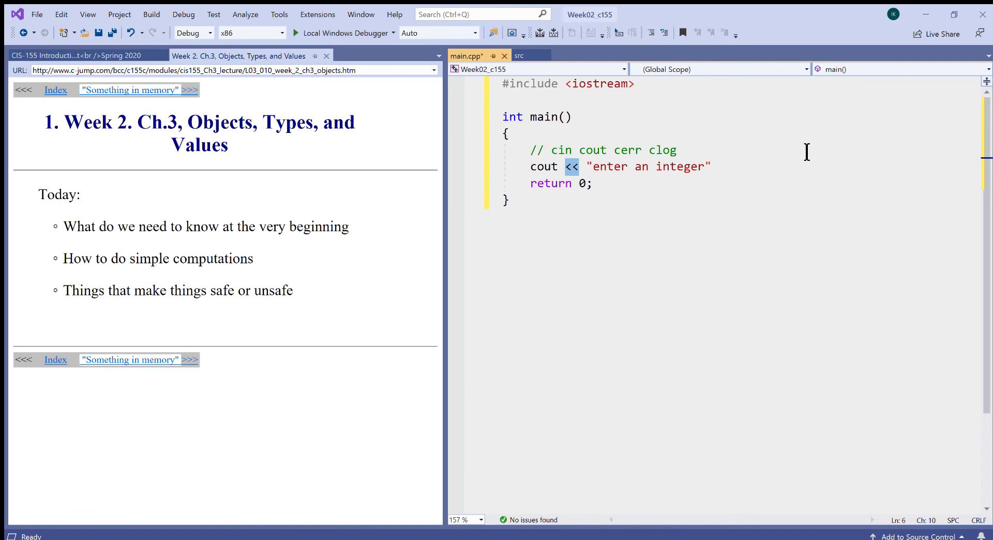
click(531, 167)
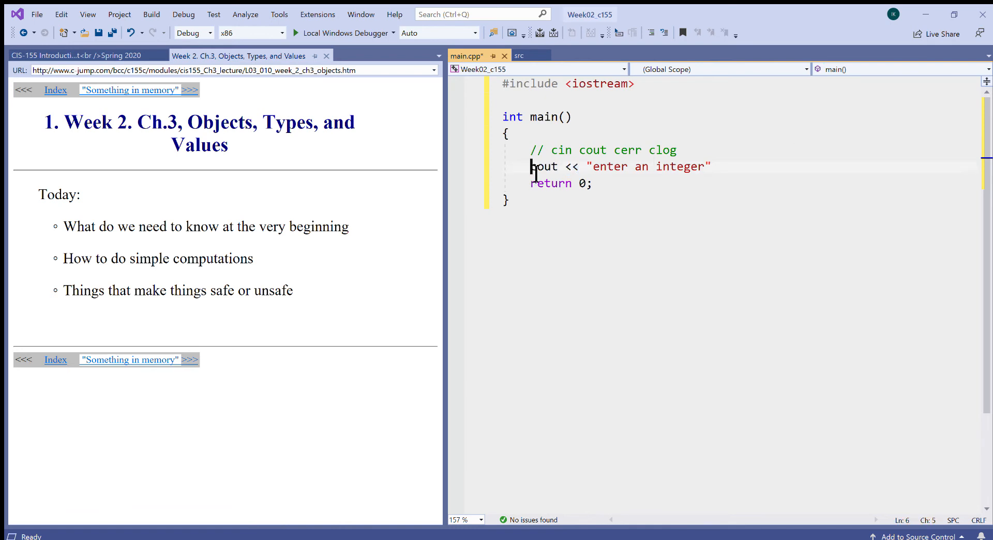
text(std::)
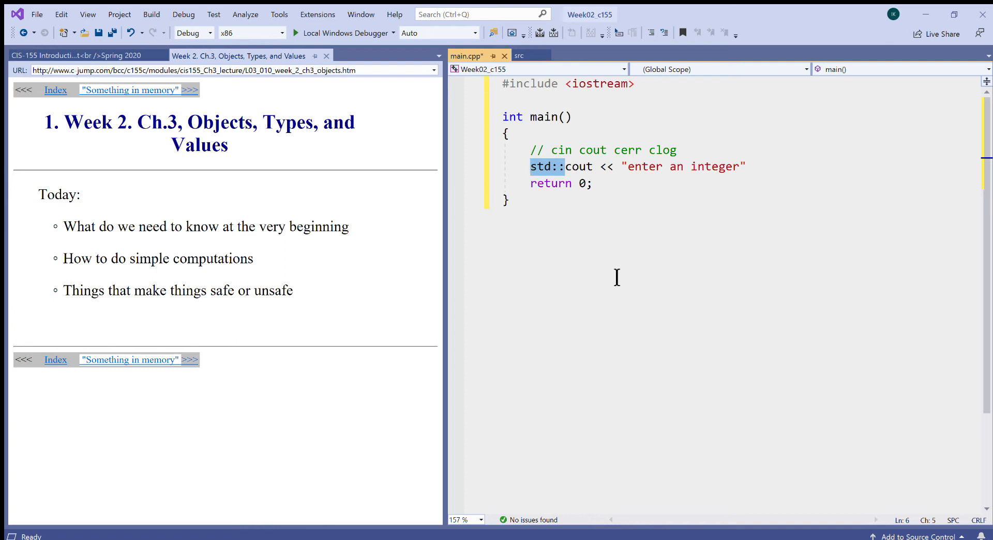
click(530, 167)
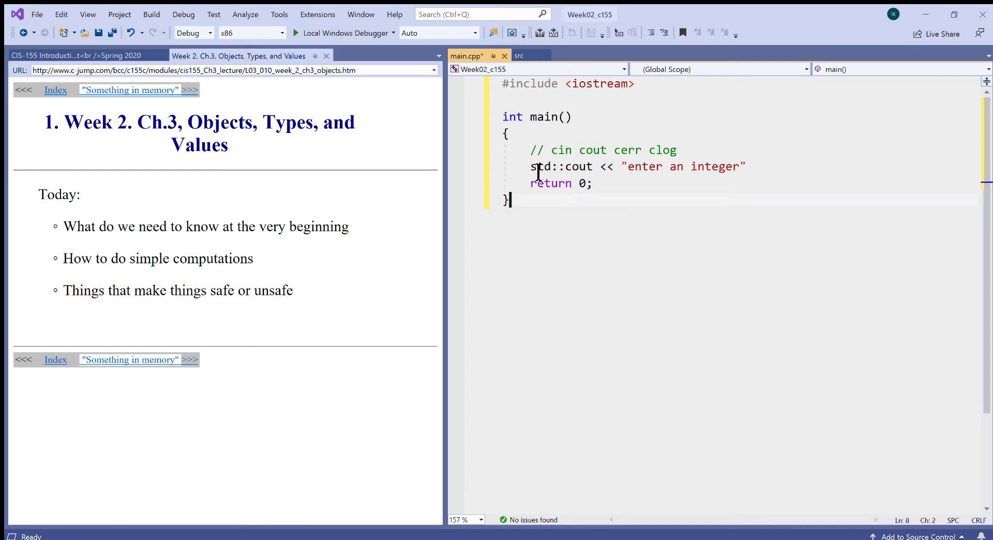
double_click(561, 166)
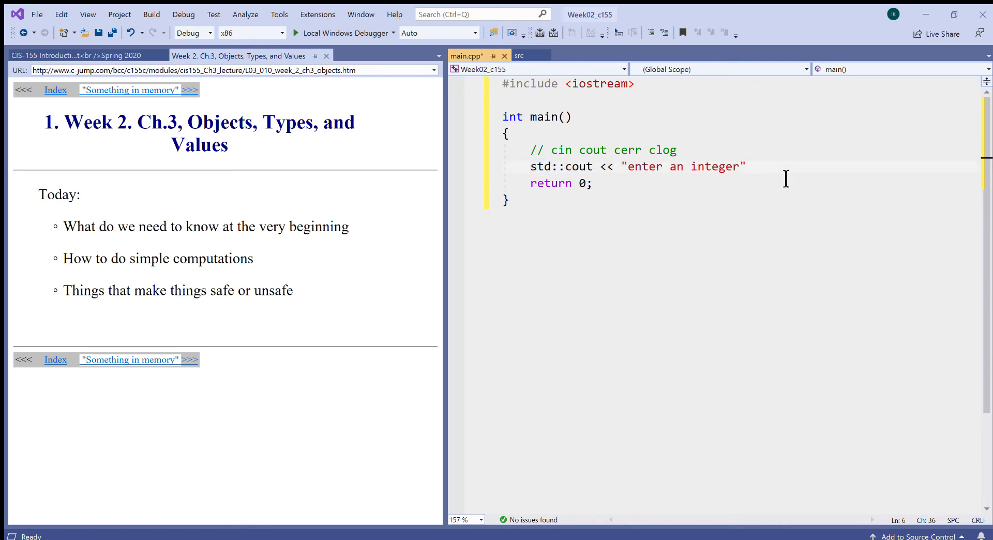
End the prompt with ': ' and a semicolon, then declare int value;.
text(;)
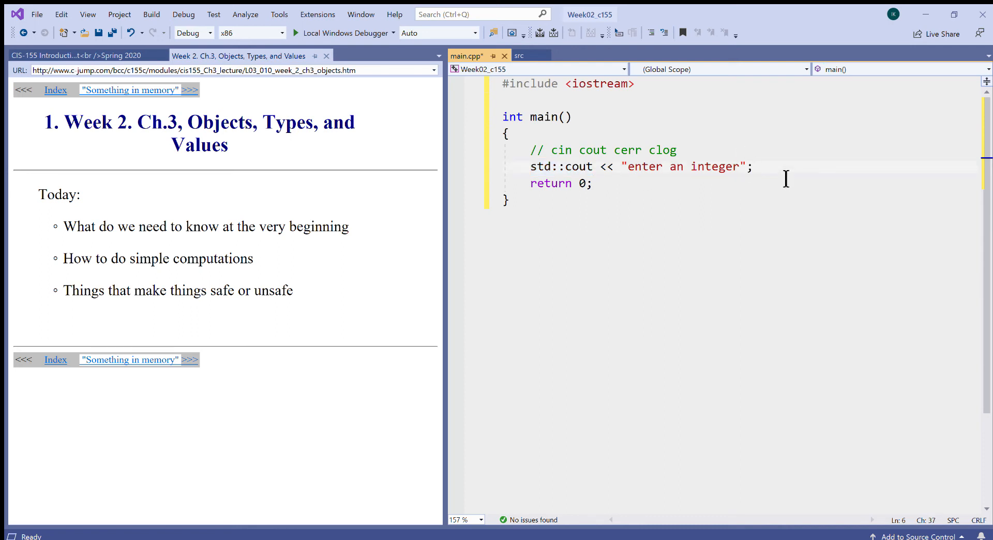
click(738, 166)
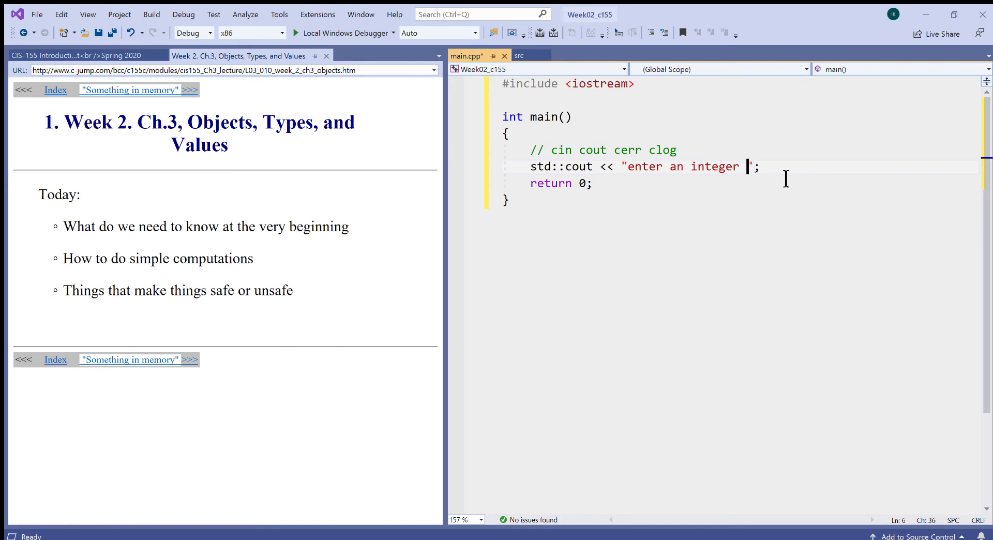
text(:)
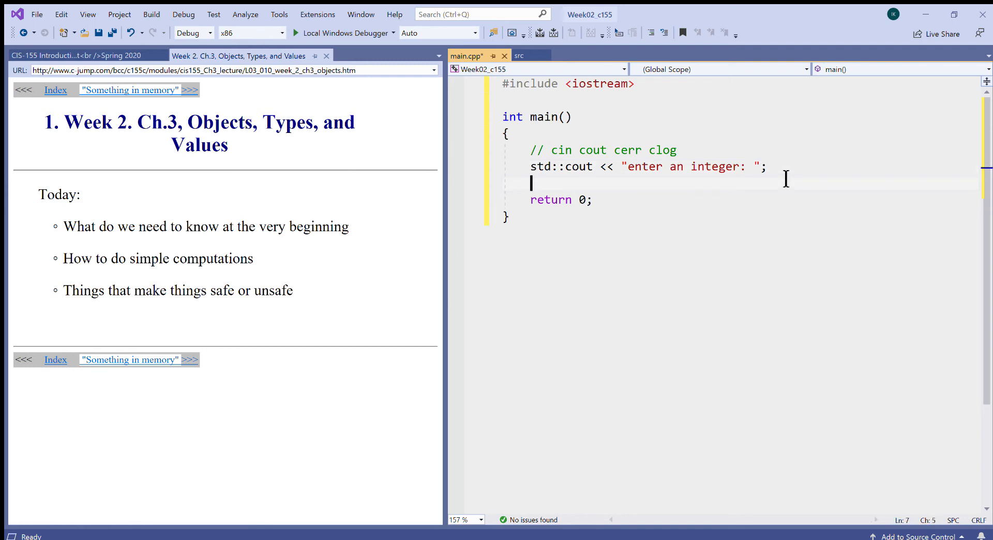
text(int)
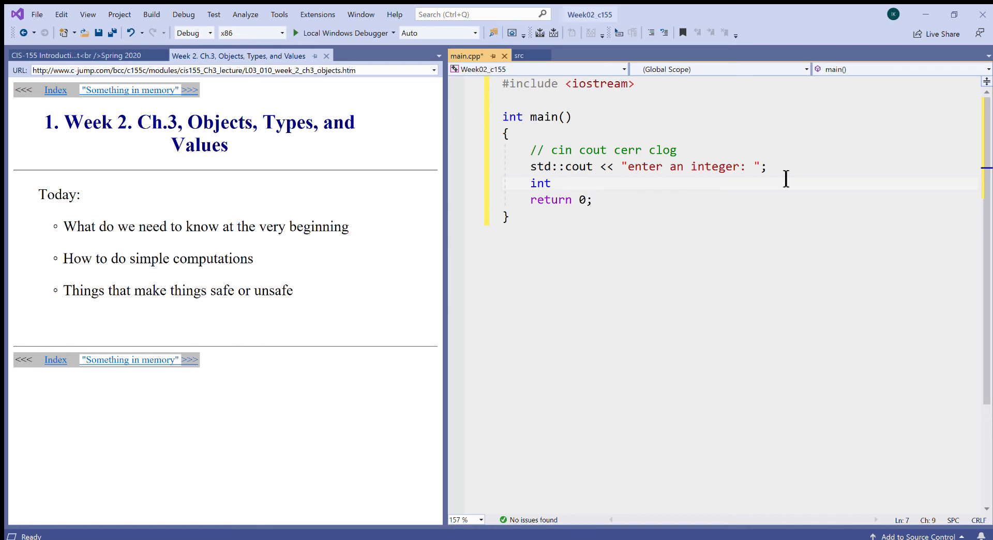
text(valkue)
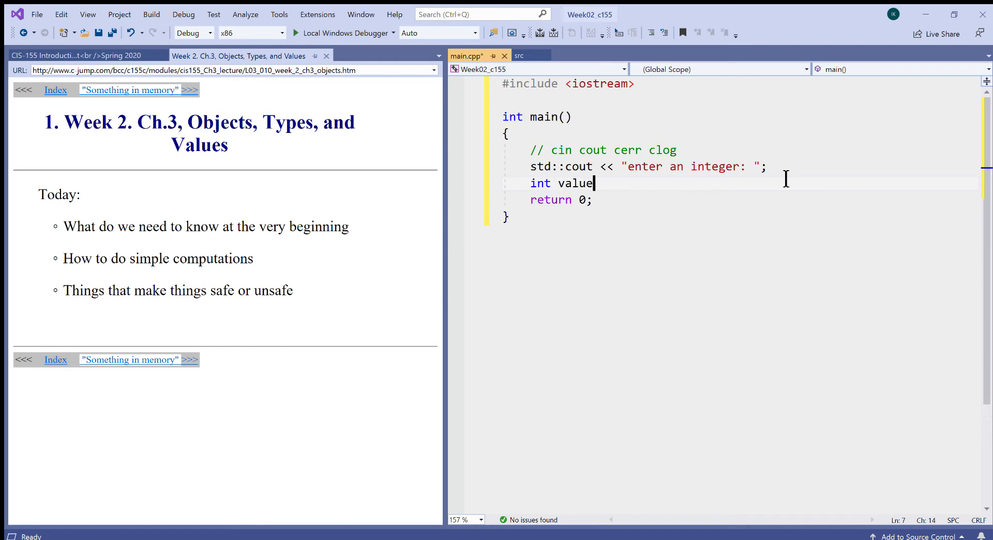
text(;)
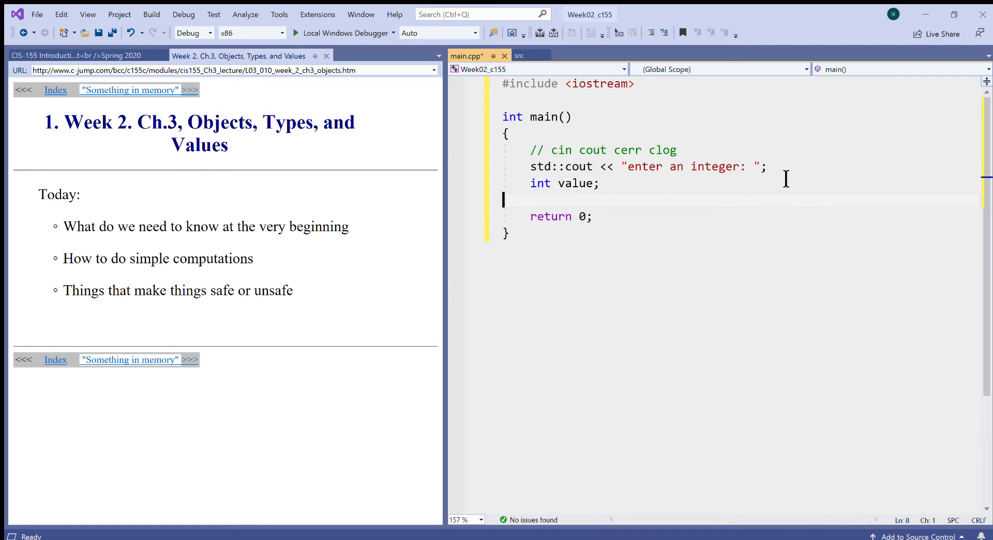
Read the integer with std::cin >> value;.
text(s)
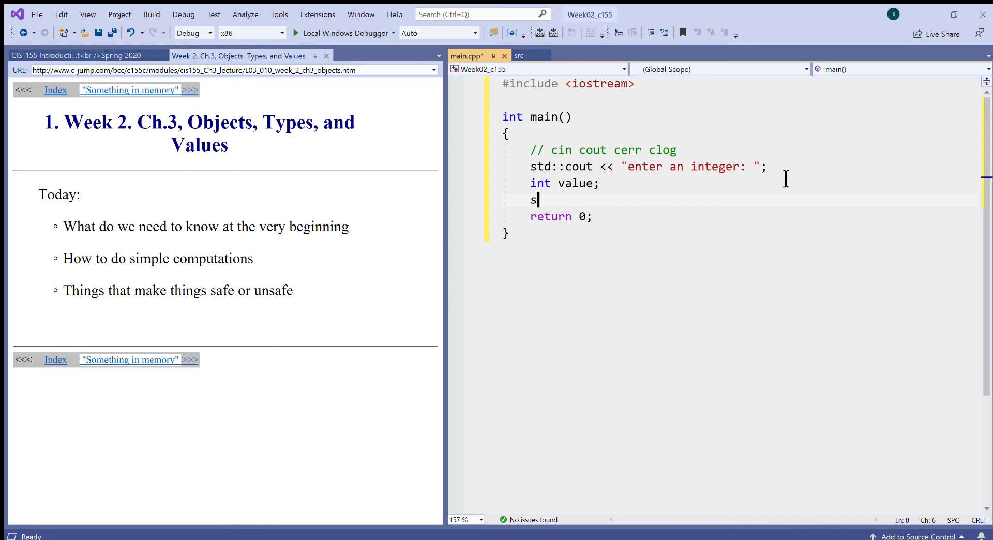
text(td::c)
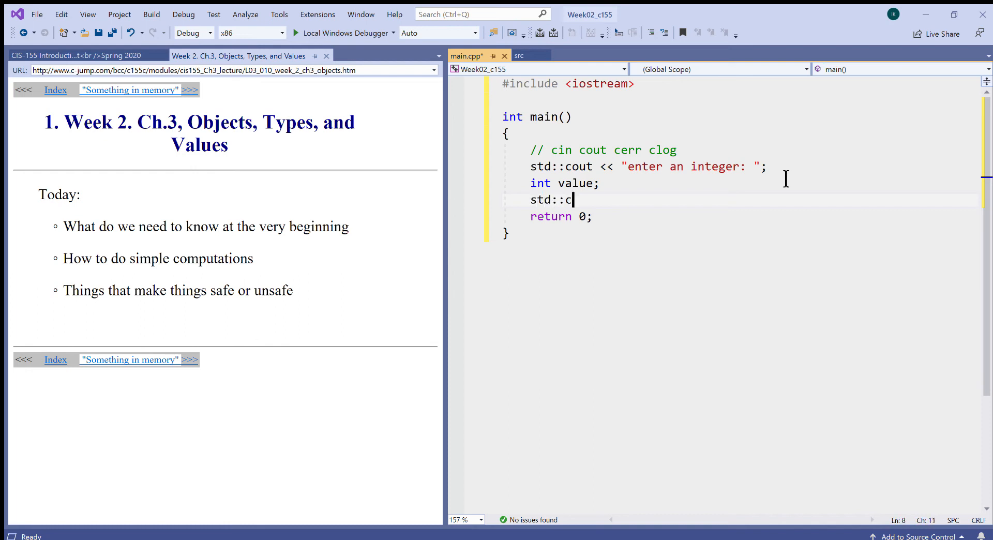
text(in >>)
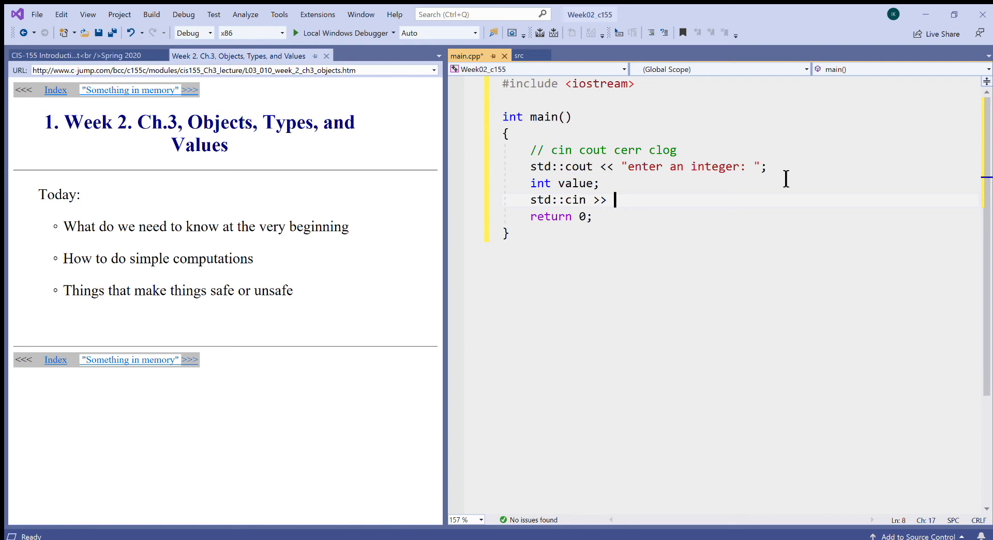
text(value)
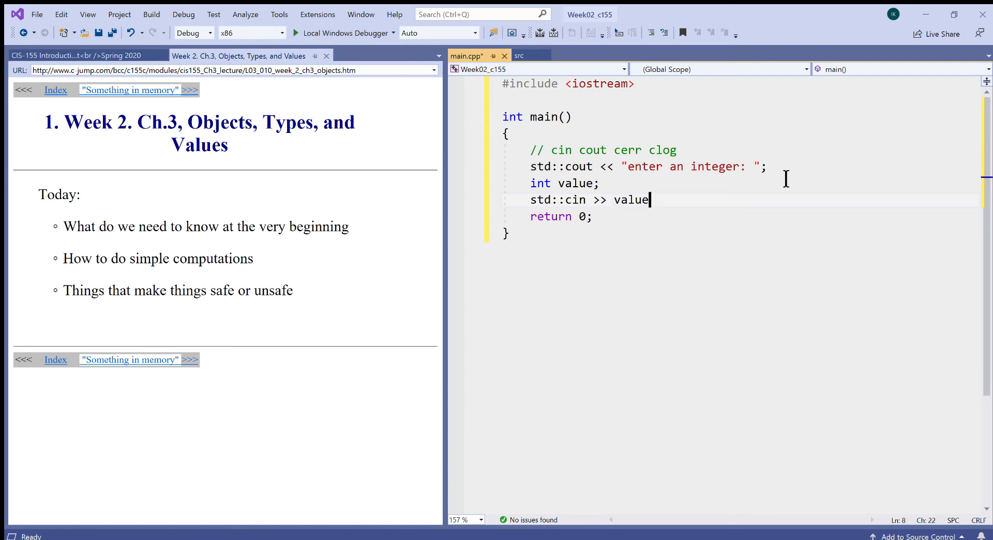
text(;)
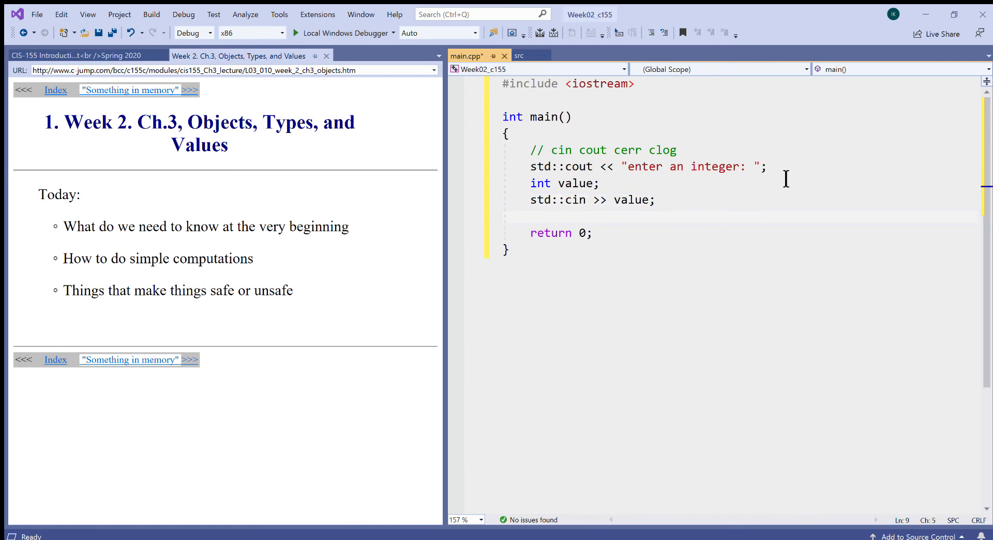
Write std::cout << "you entered" << value << "\n"; to echo the input.
text(std::cout <<)
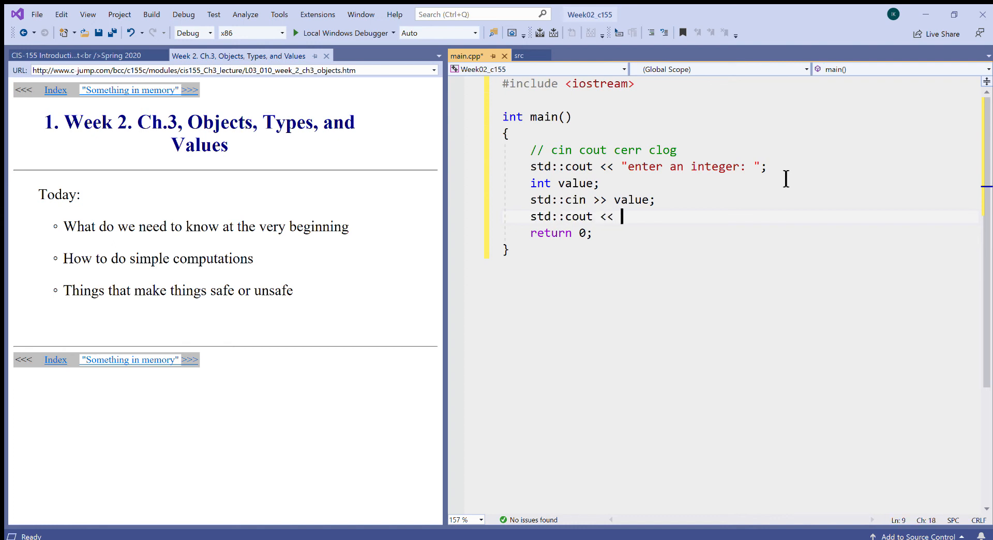
text(")
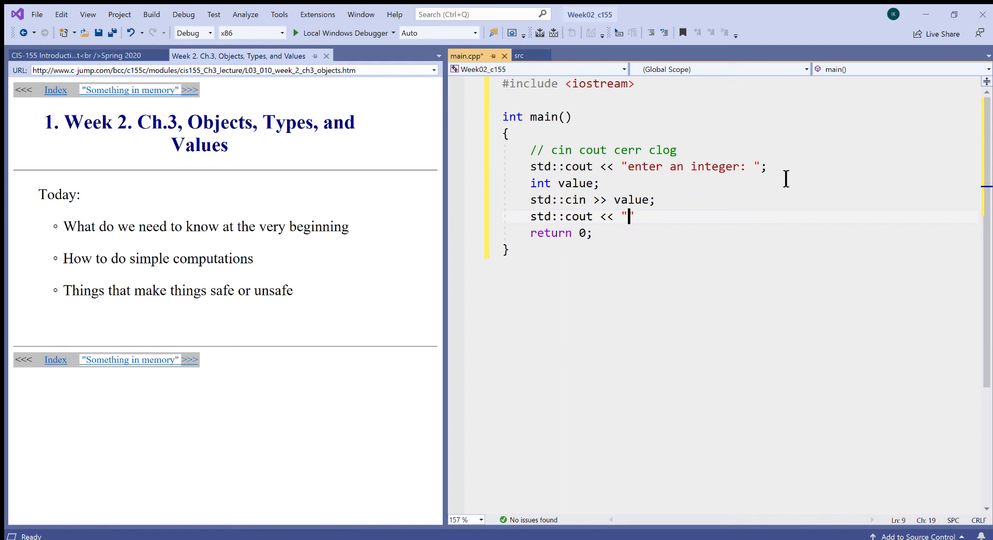
text(you)
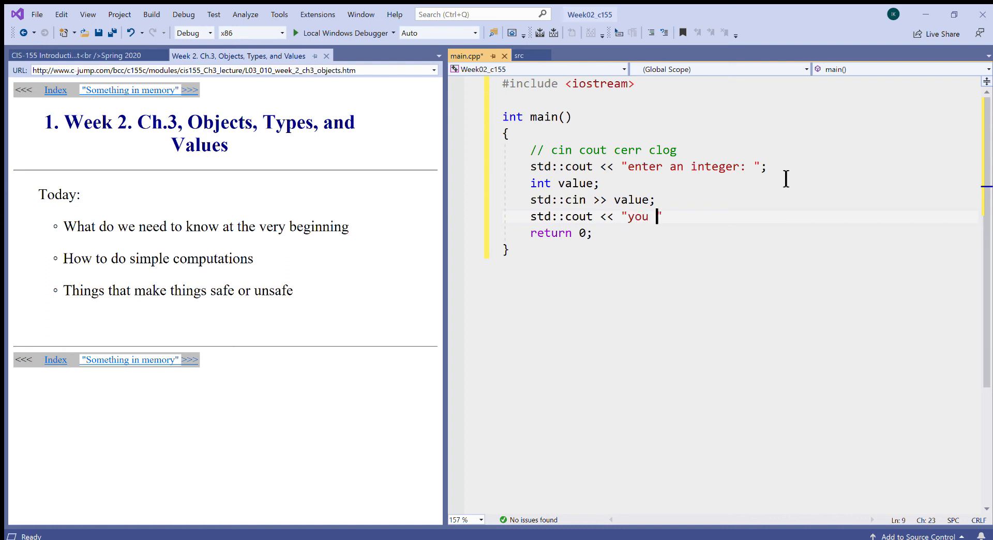
text(enytered)
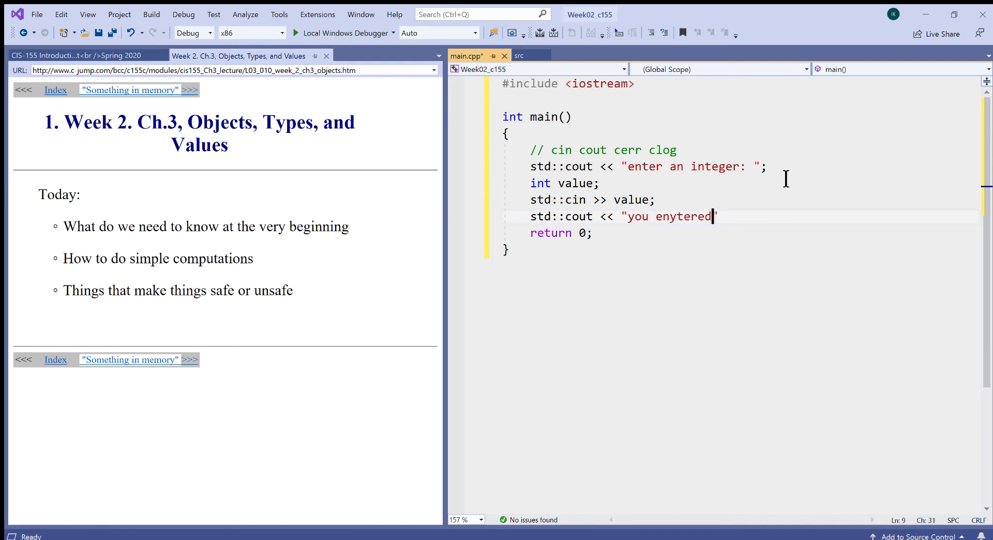
text(entered")
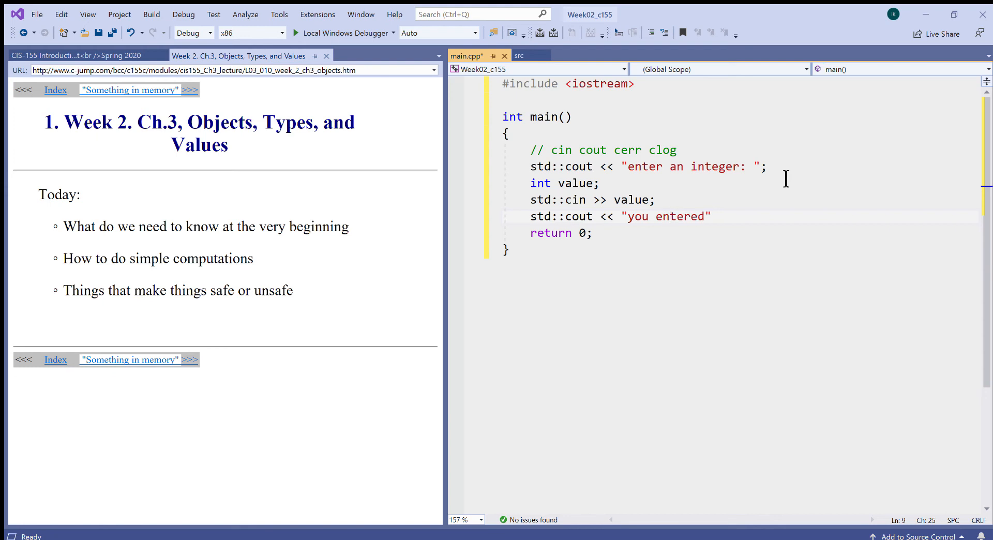
text(<)
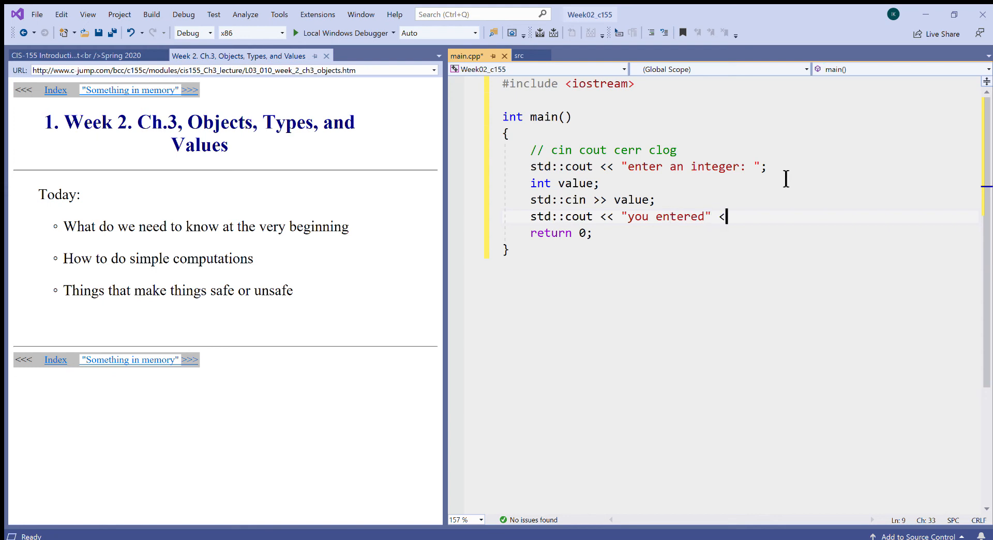
text(< value)
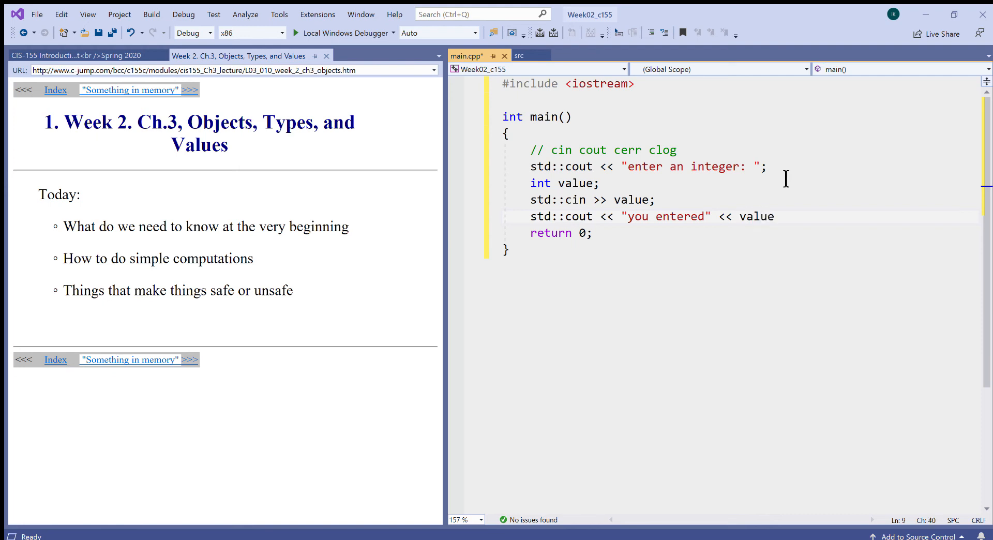
text(<< ")
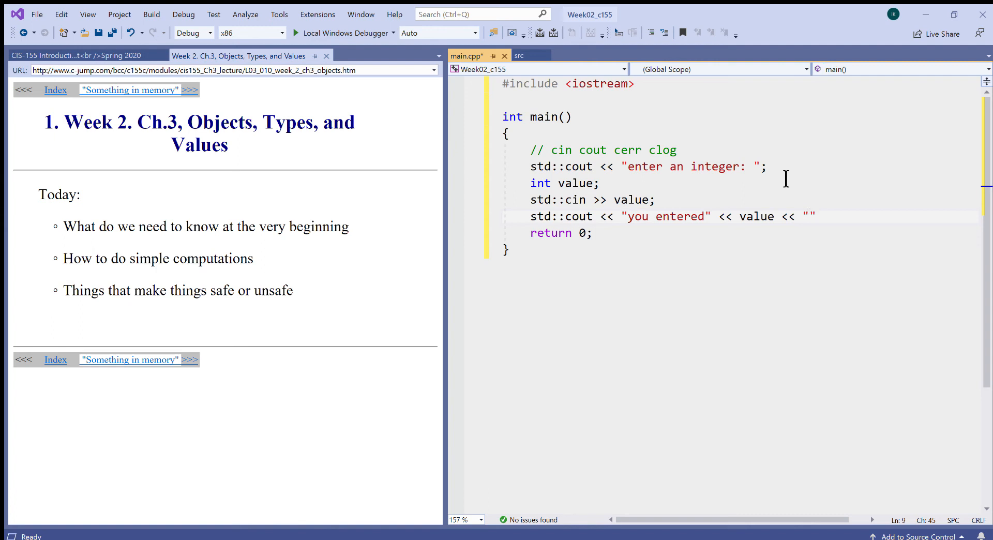
text(\n";)
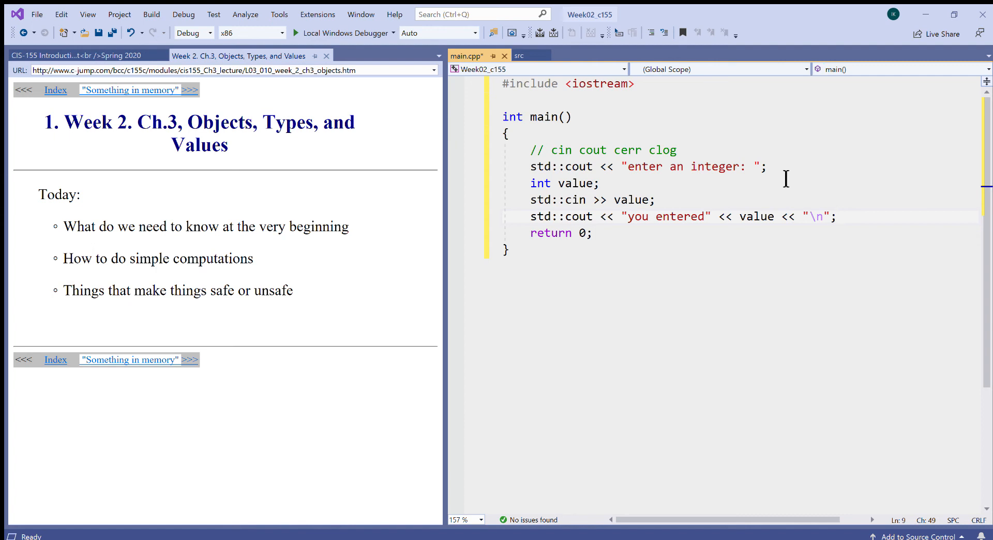
click(836, 216)
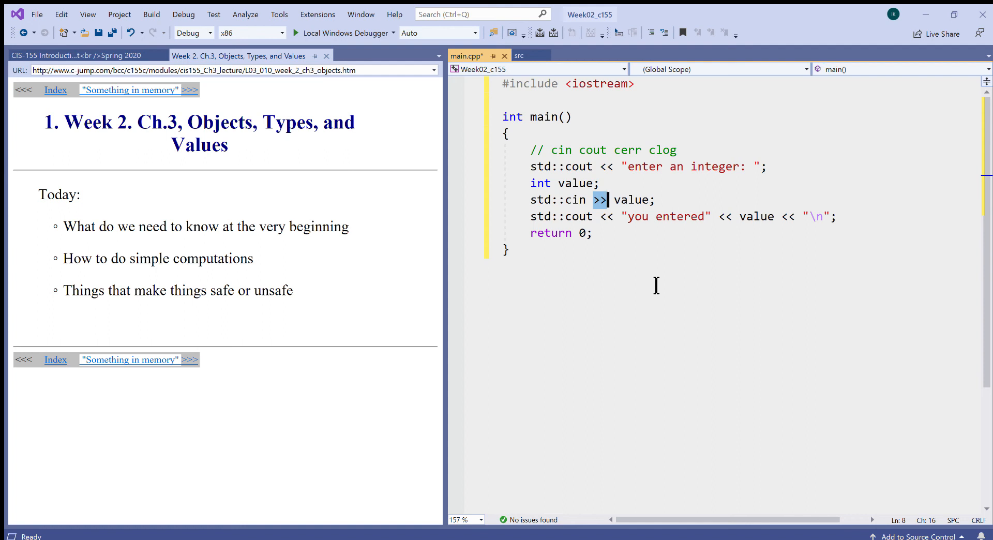
Change the output string to 'you entered [value]' with square brackets and save main.cpp.
click(707, 216)
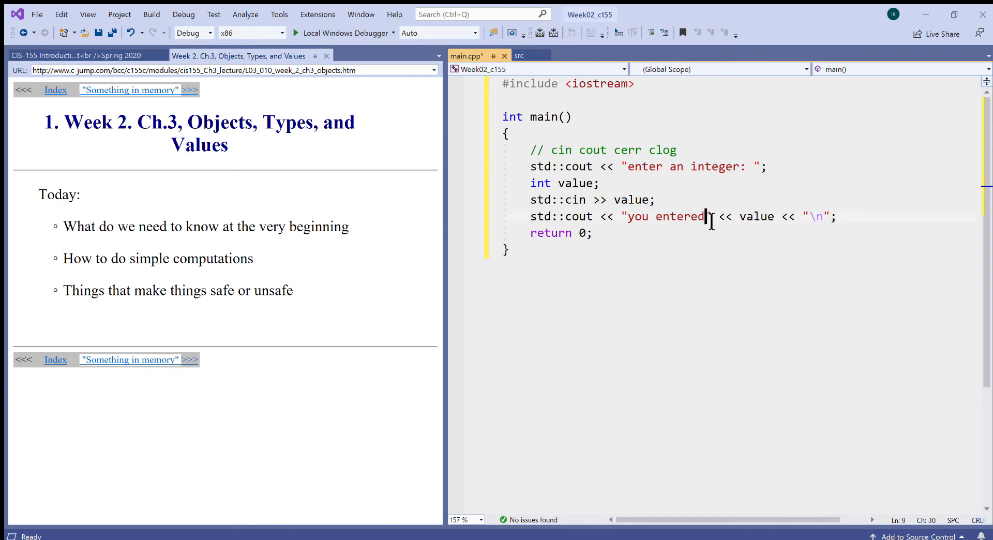
text([)
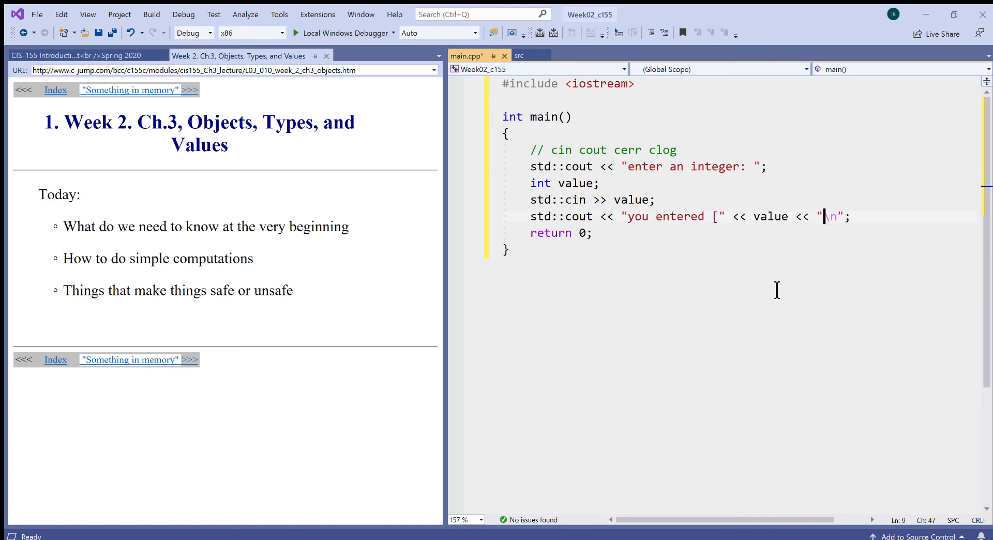
text(])
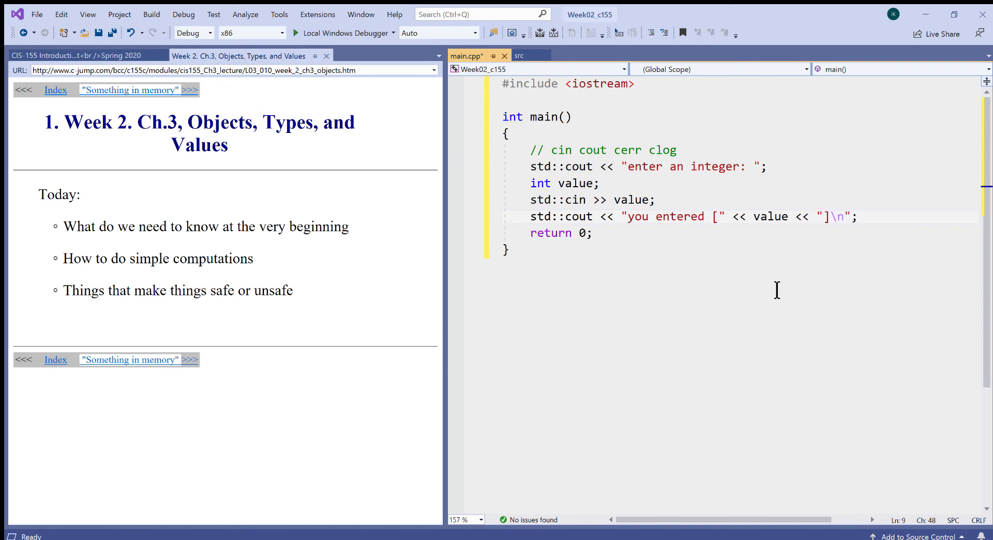
key(ctrl+s)
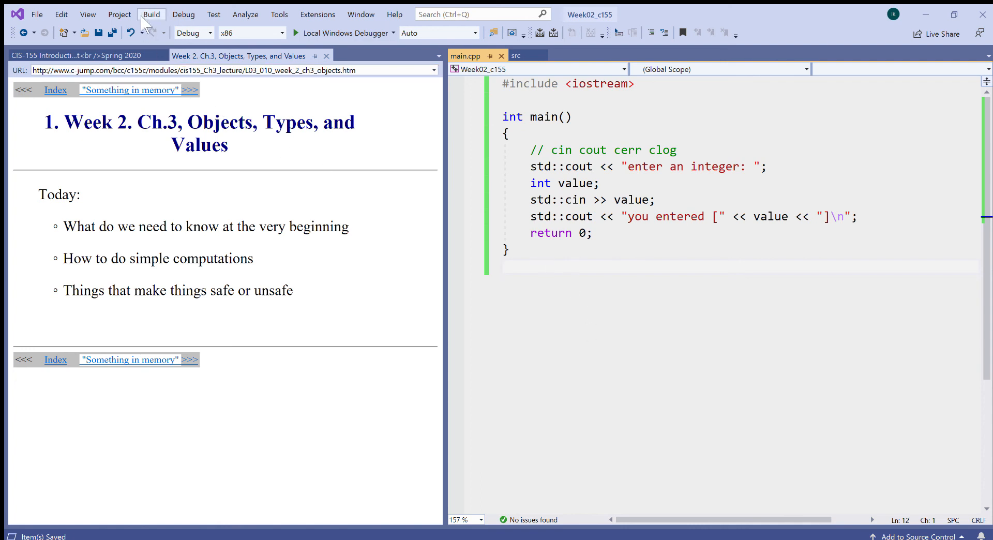
Build the solution so the Output window reports 1 succeeded, 0 failed.
click(151, 13)
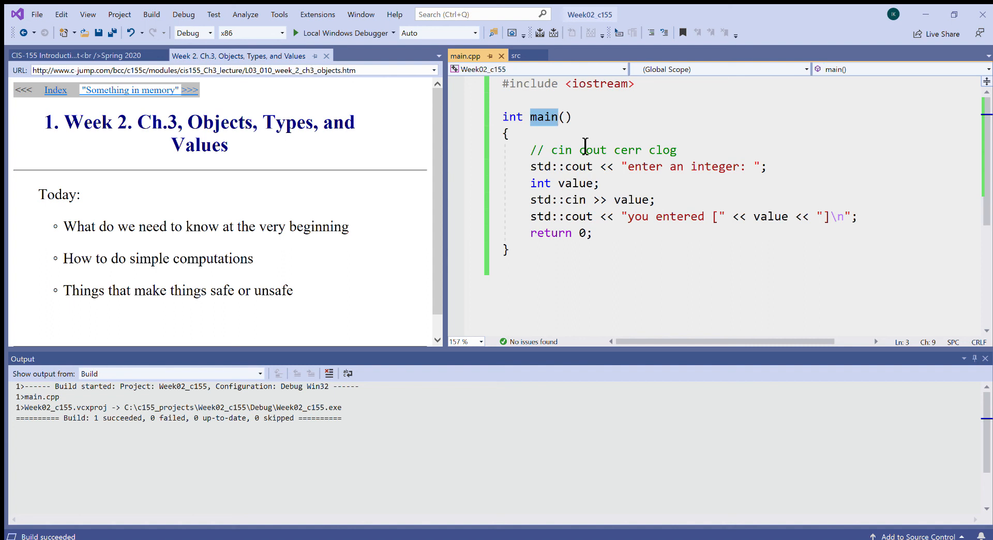
mouse_move(291, 164)
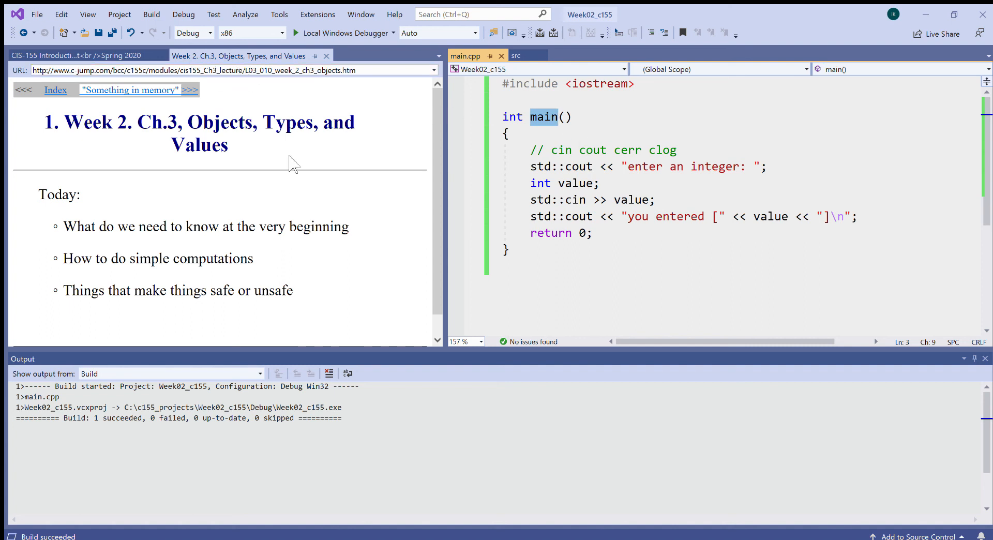
mouse_move(143, 427)
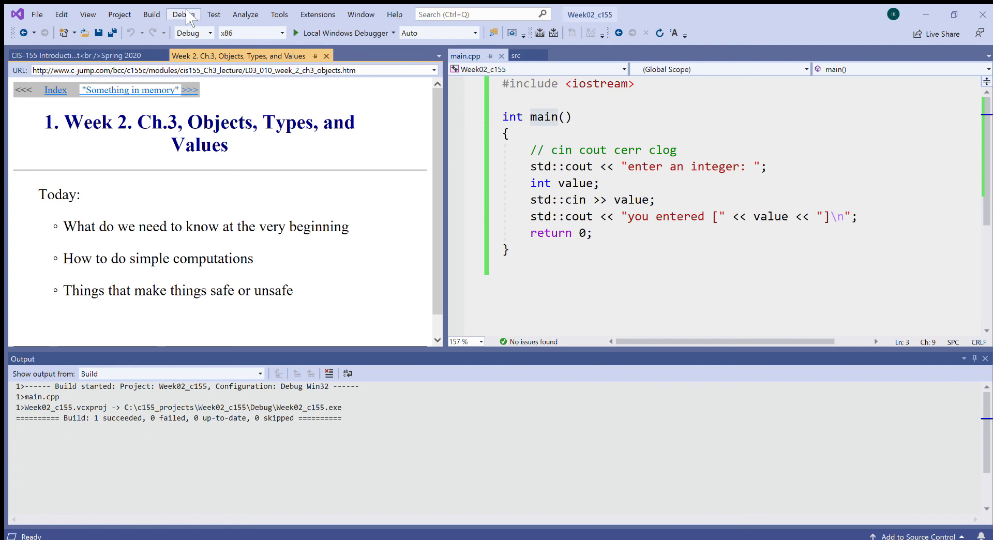
mouse_move(159, 75)
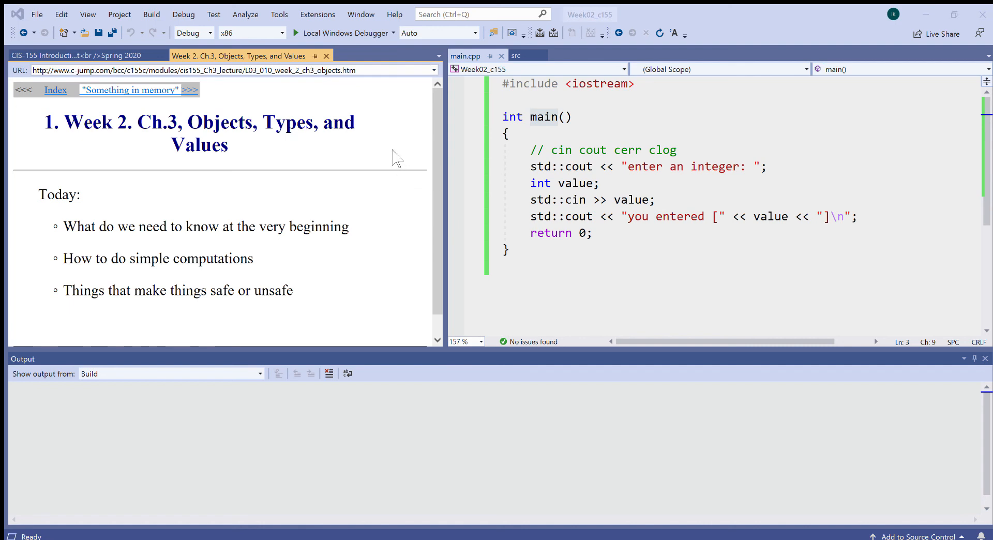
mouse_move(447, 140)
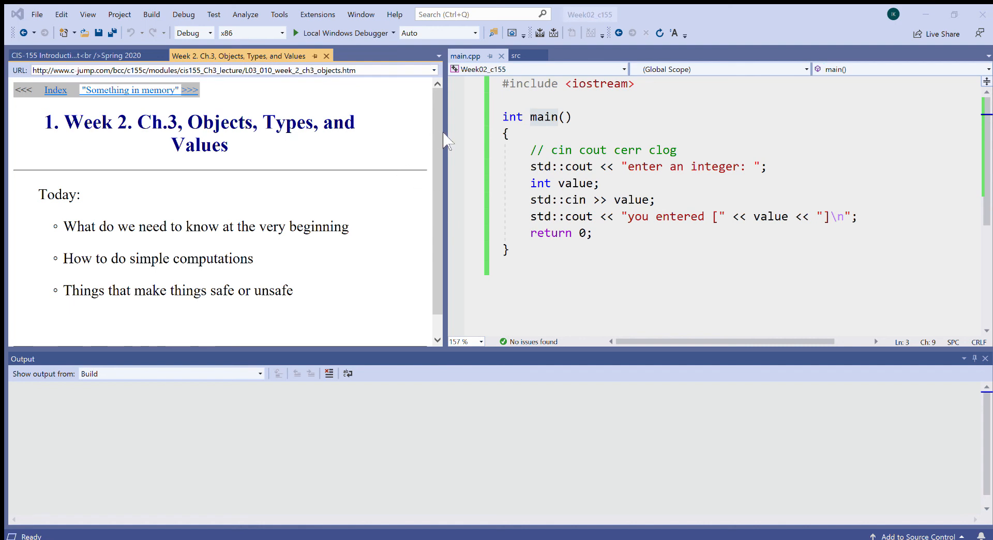
mouse_move(413, 195)
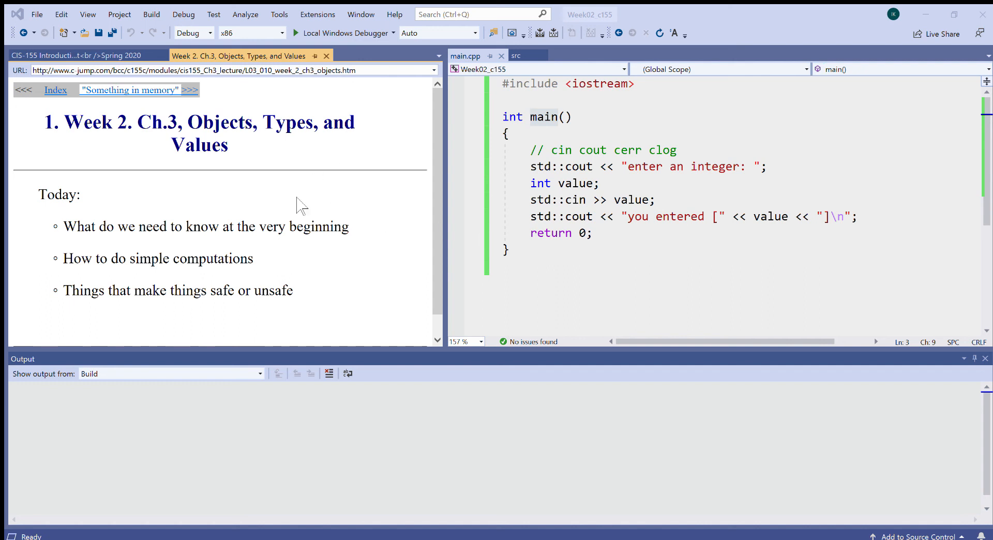
mouse_move(236, 172)
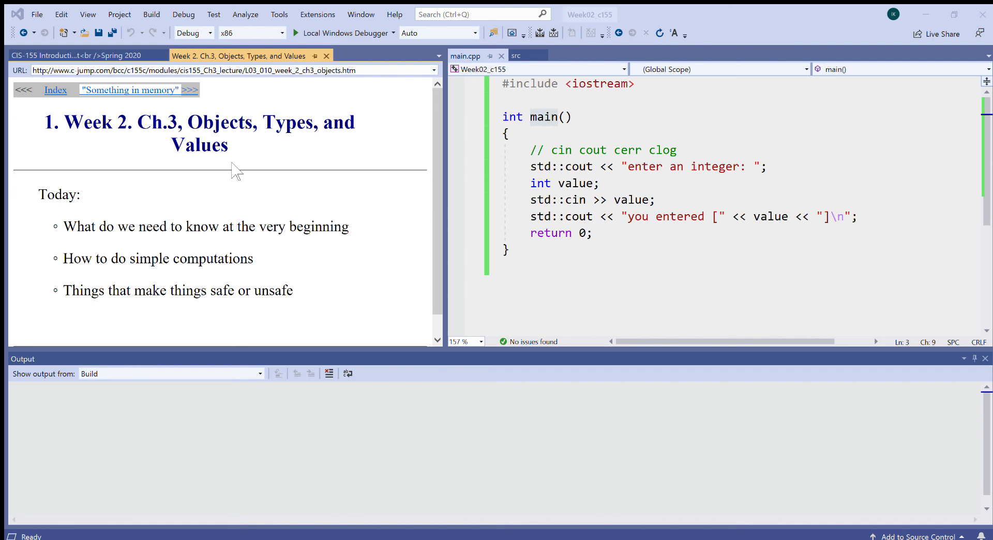
mouse_move(394, 201)
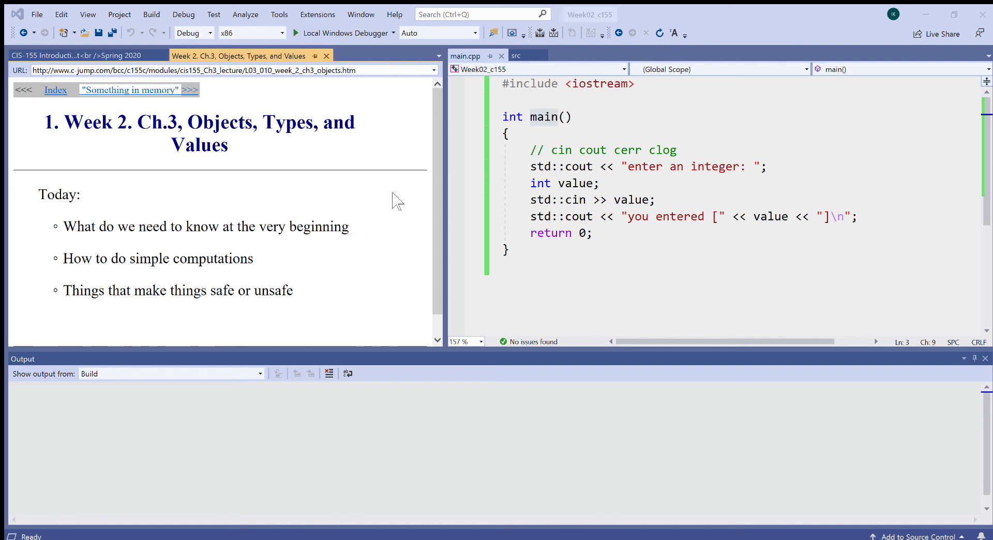
mouse_move(727, 144)
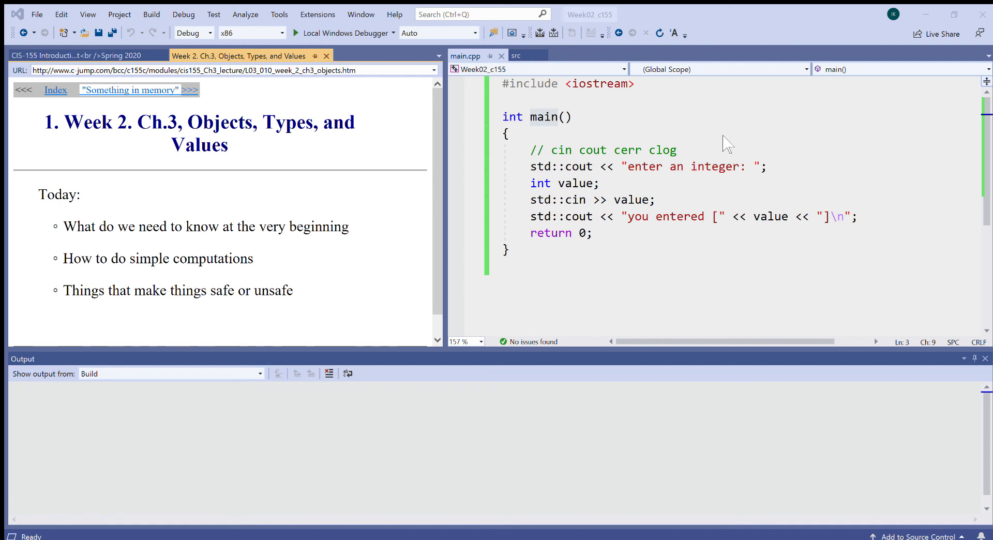
Add an empty /* */ block comment on a new line below main, ready for the console output.
text(\\)
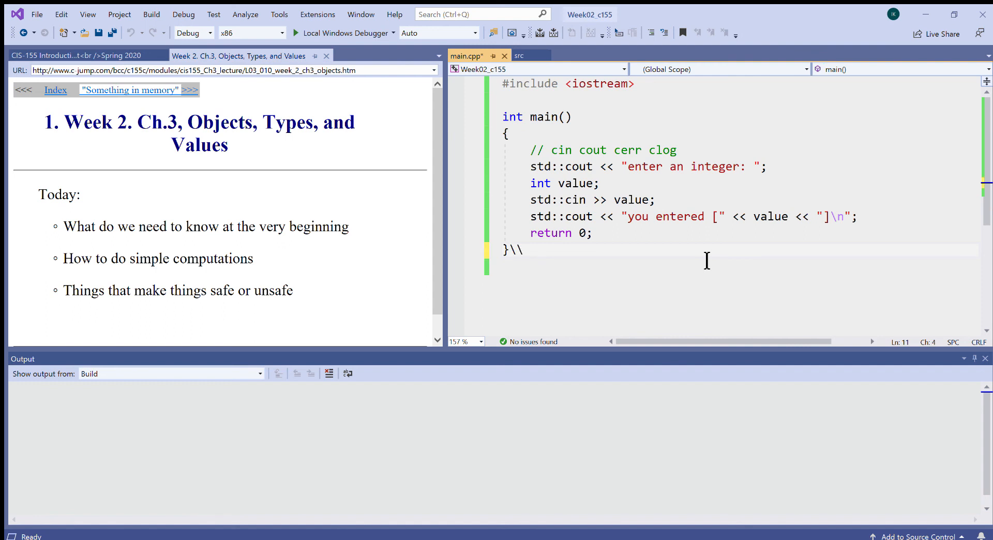
key(Backspace)
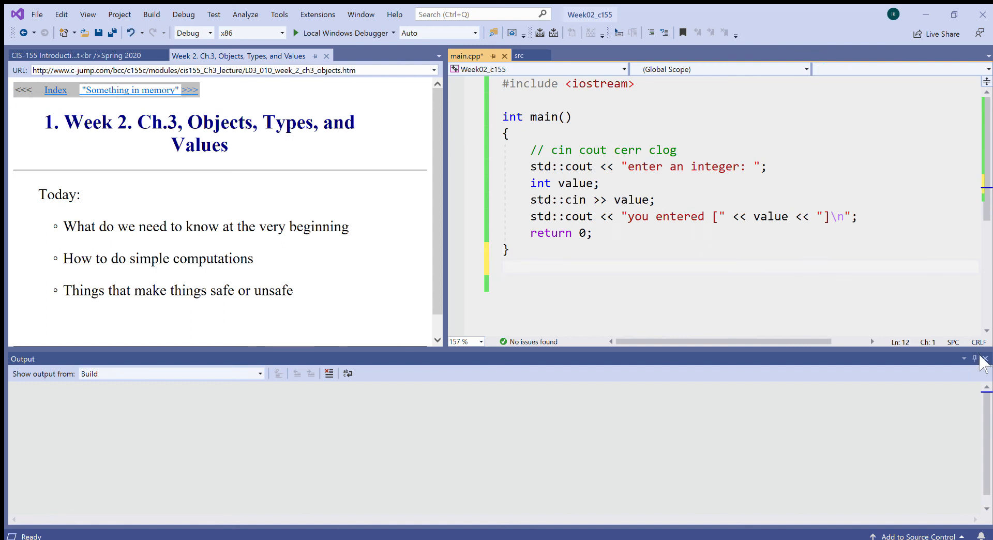
click(986, 358)
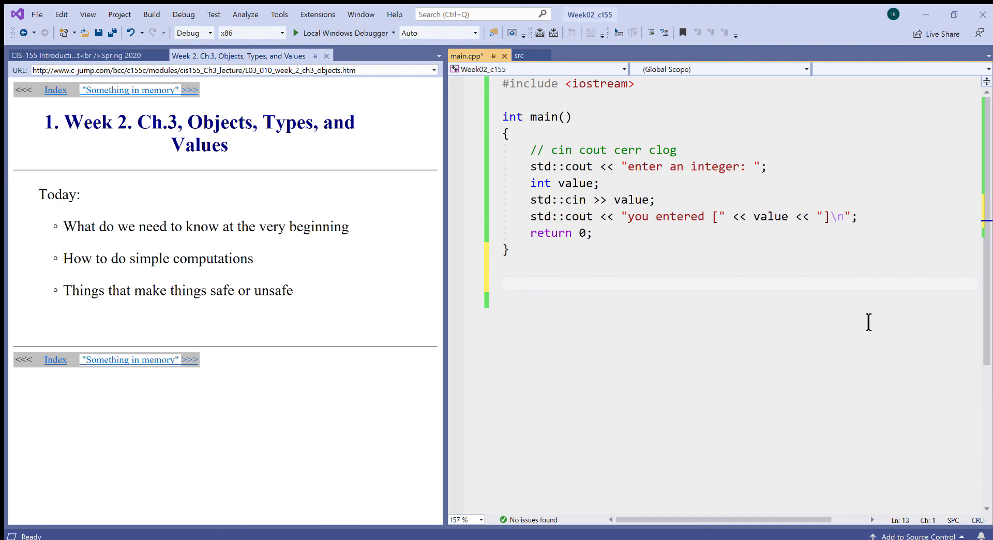
text(//)
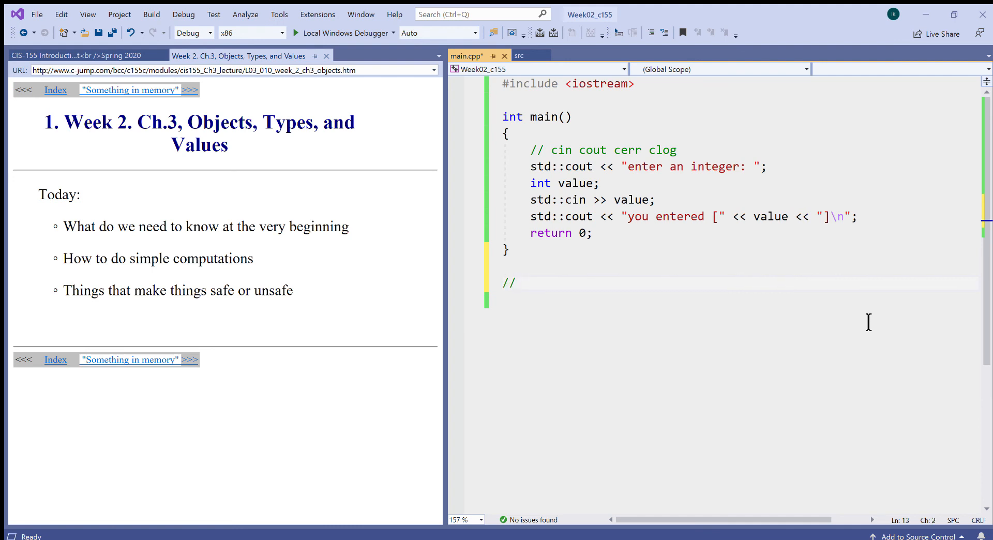
text(**/)
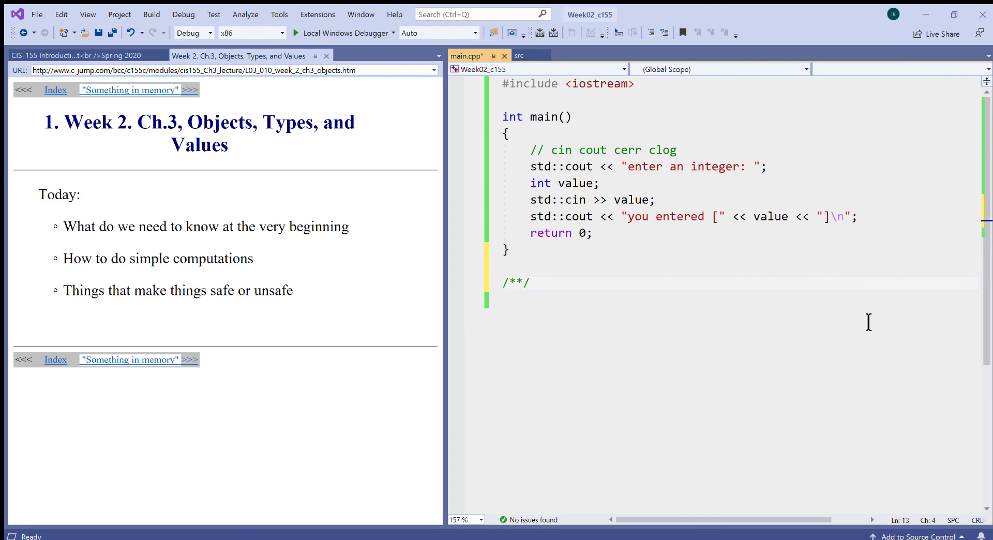
key(enter)
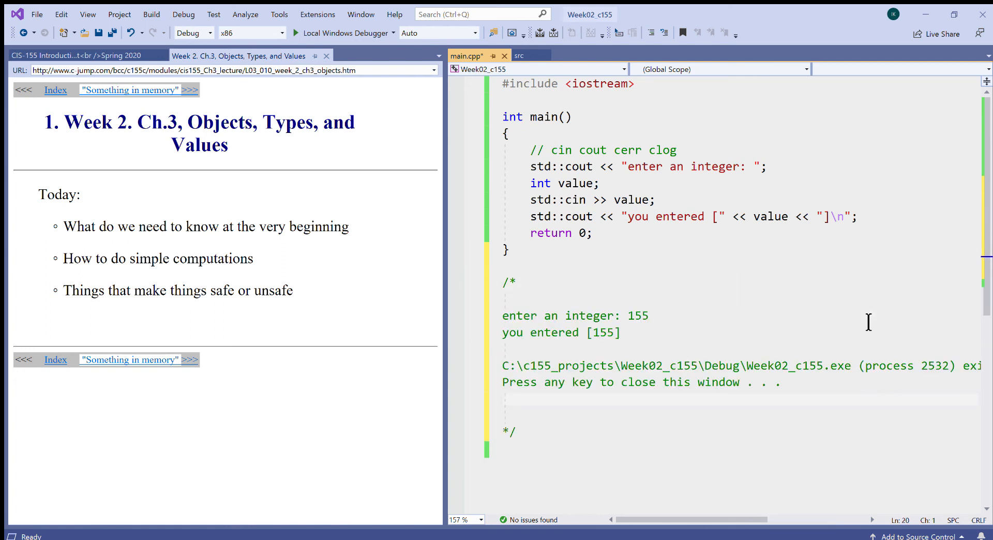
mouse_move(461, 278)
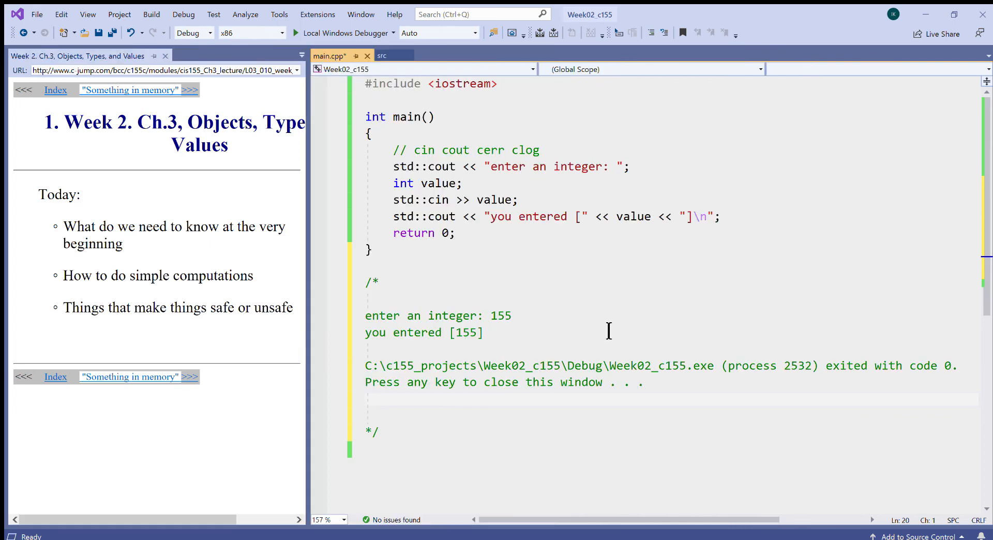
mouse_move(603, 349)
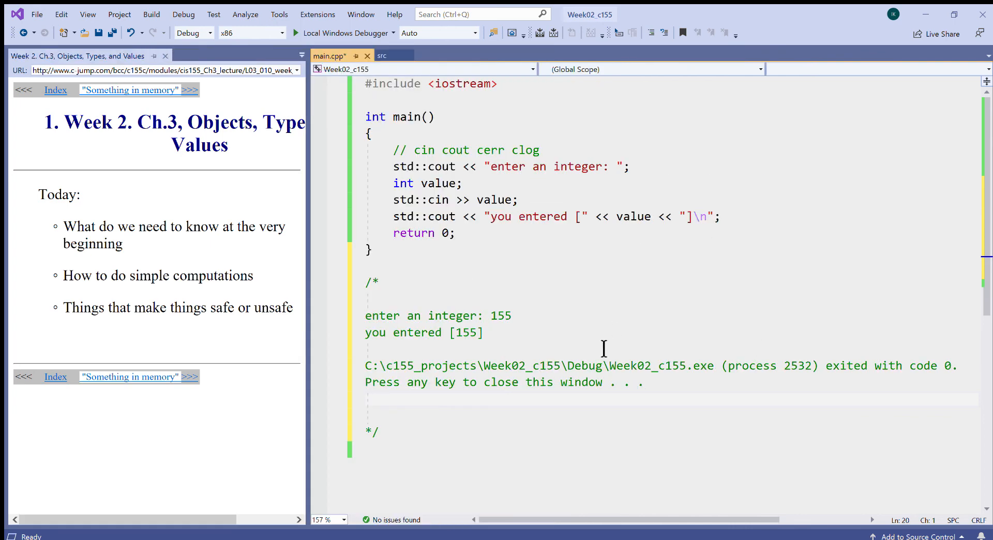